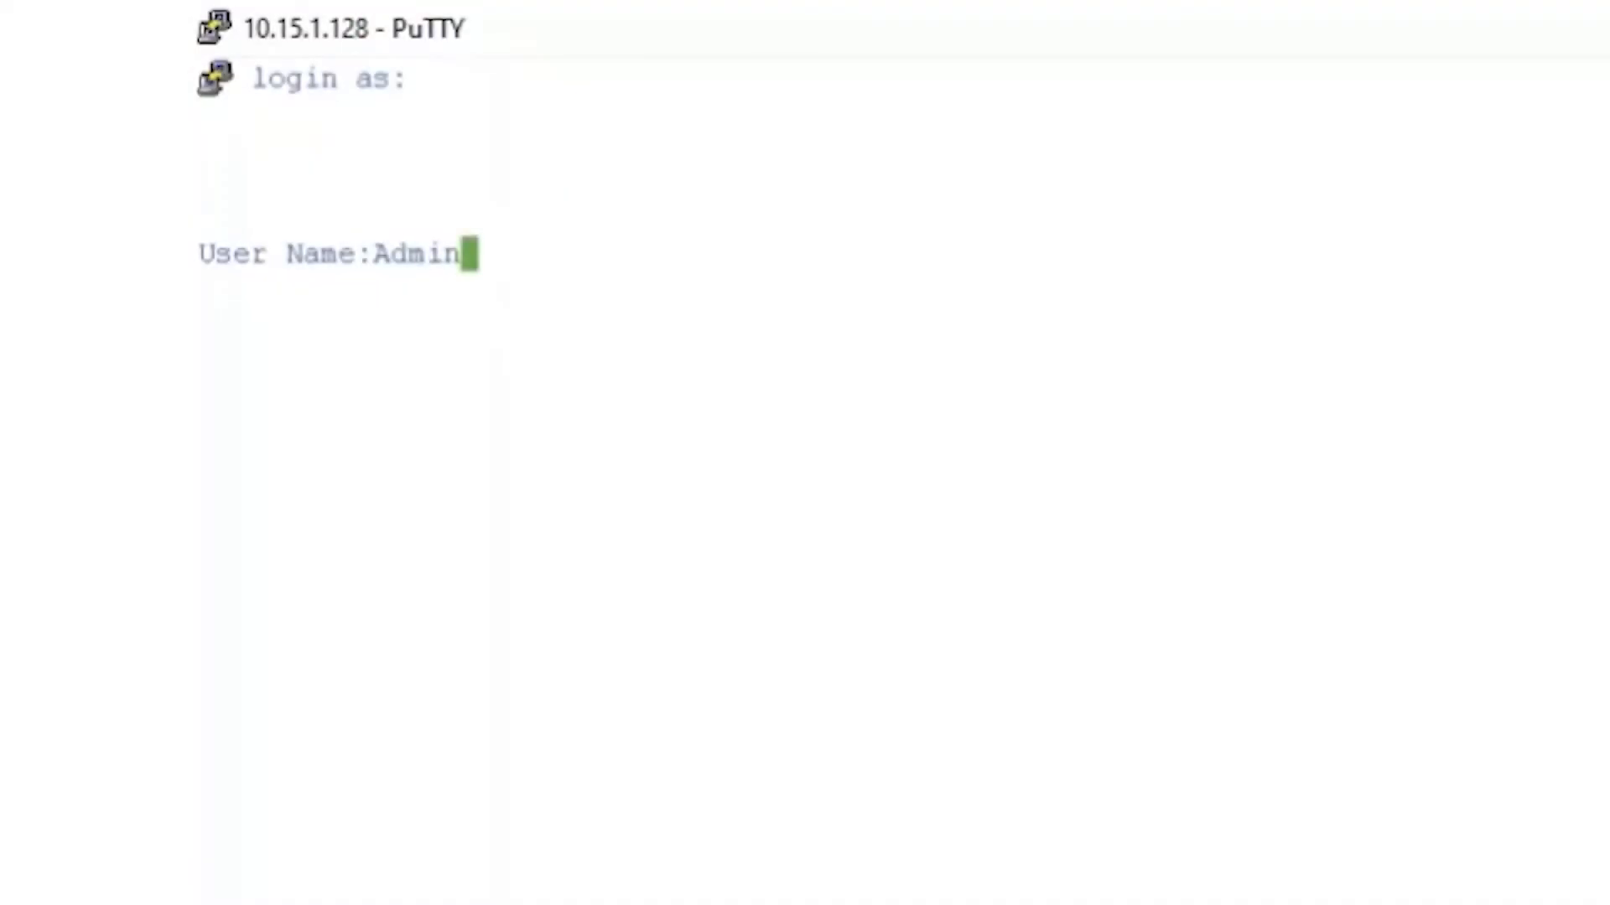
- Log in to the active switch and enter configuration for stack unit 1
type("***")
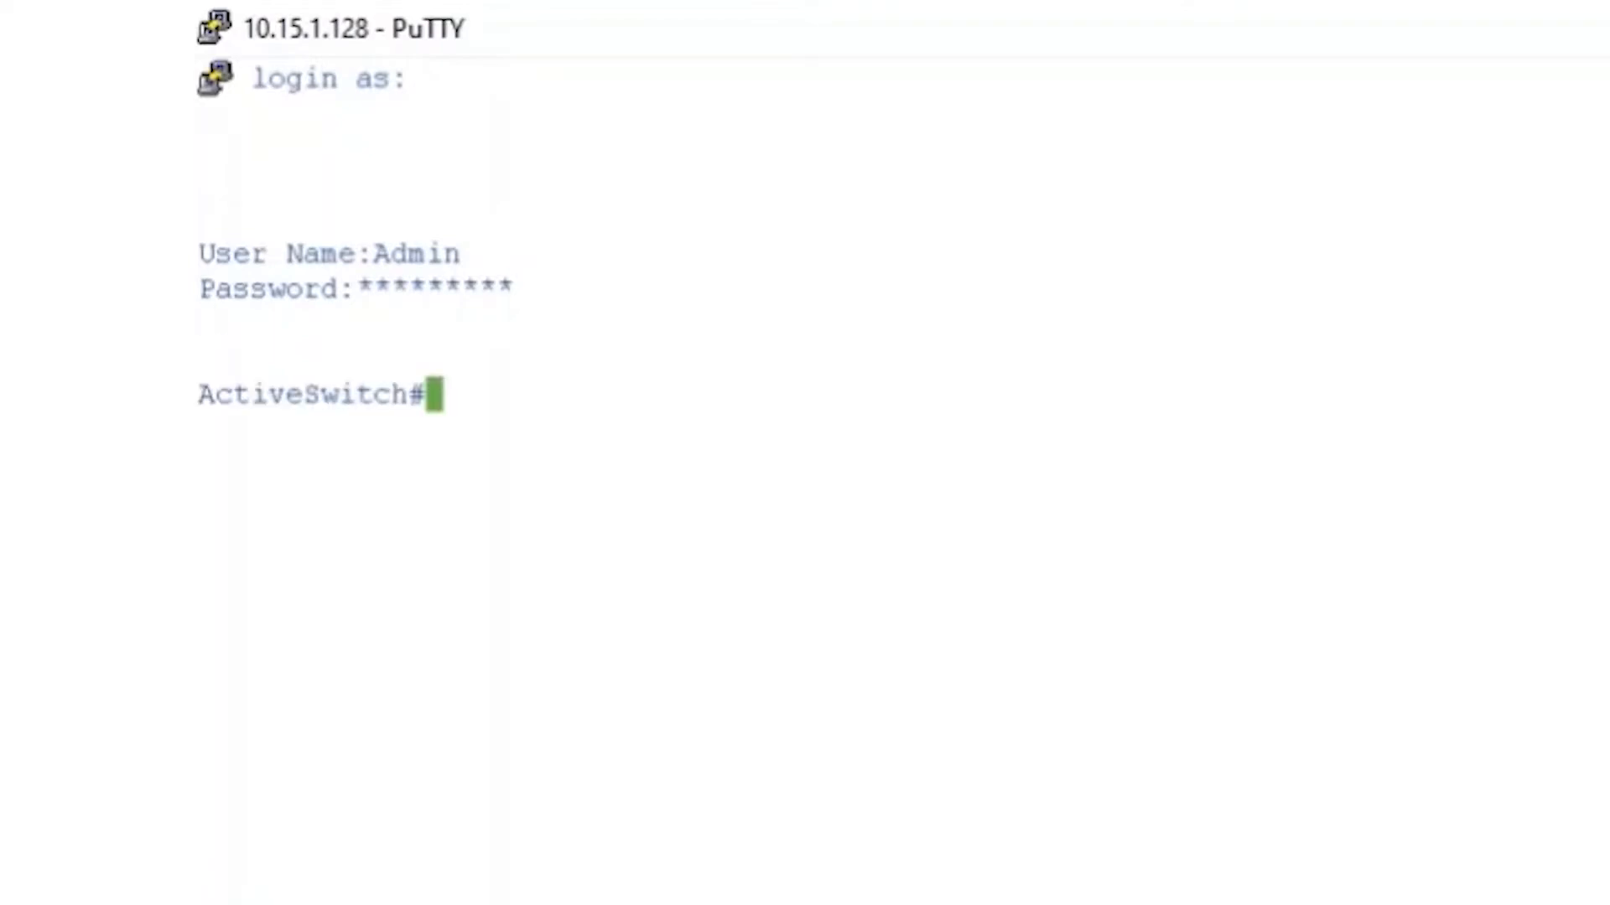
type("conf t")
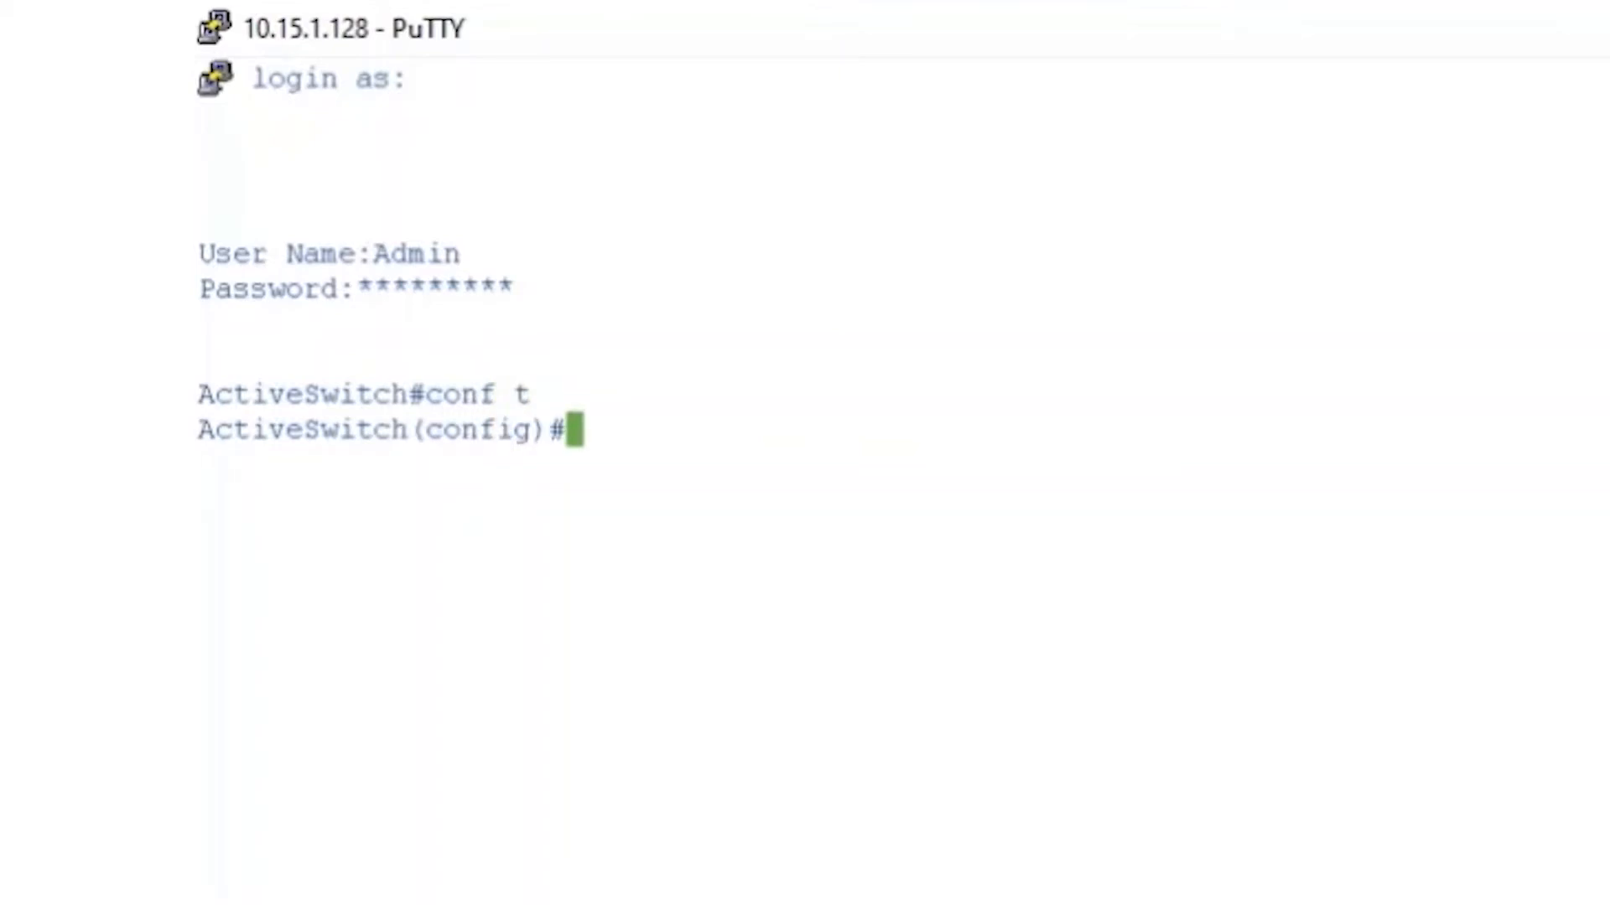
type("stack uni")
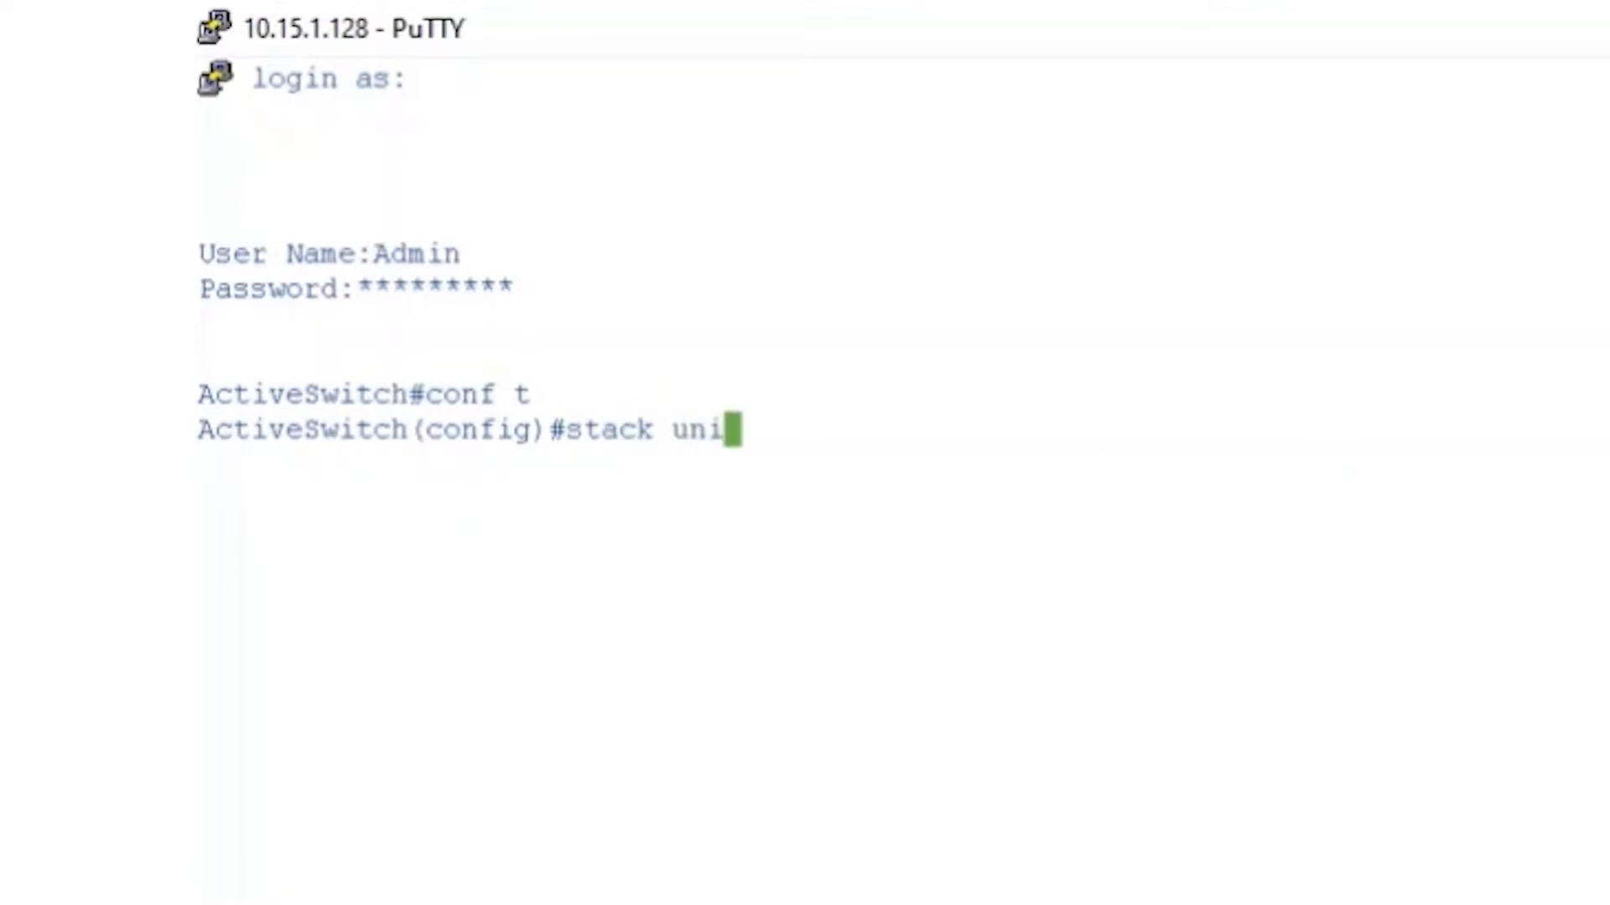
type("t")
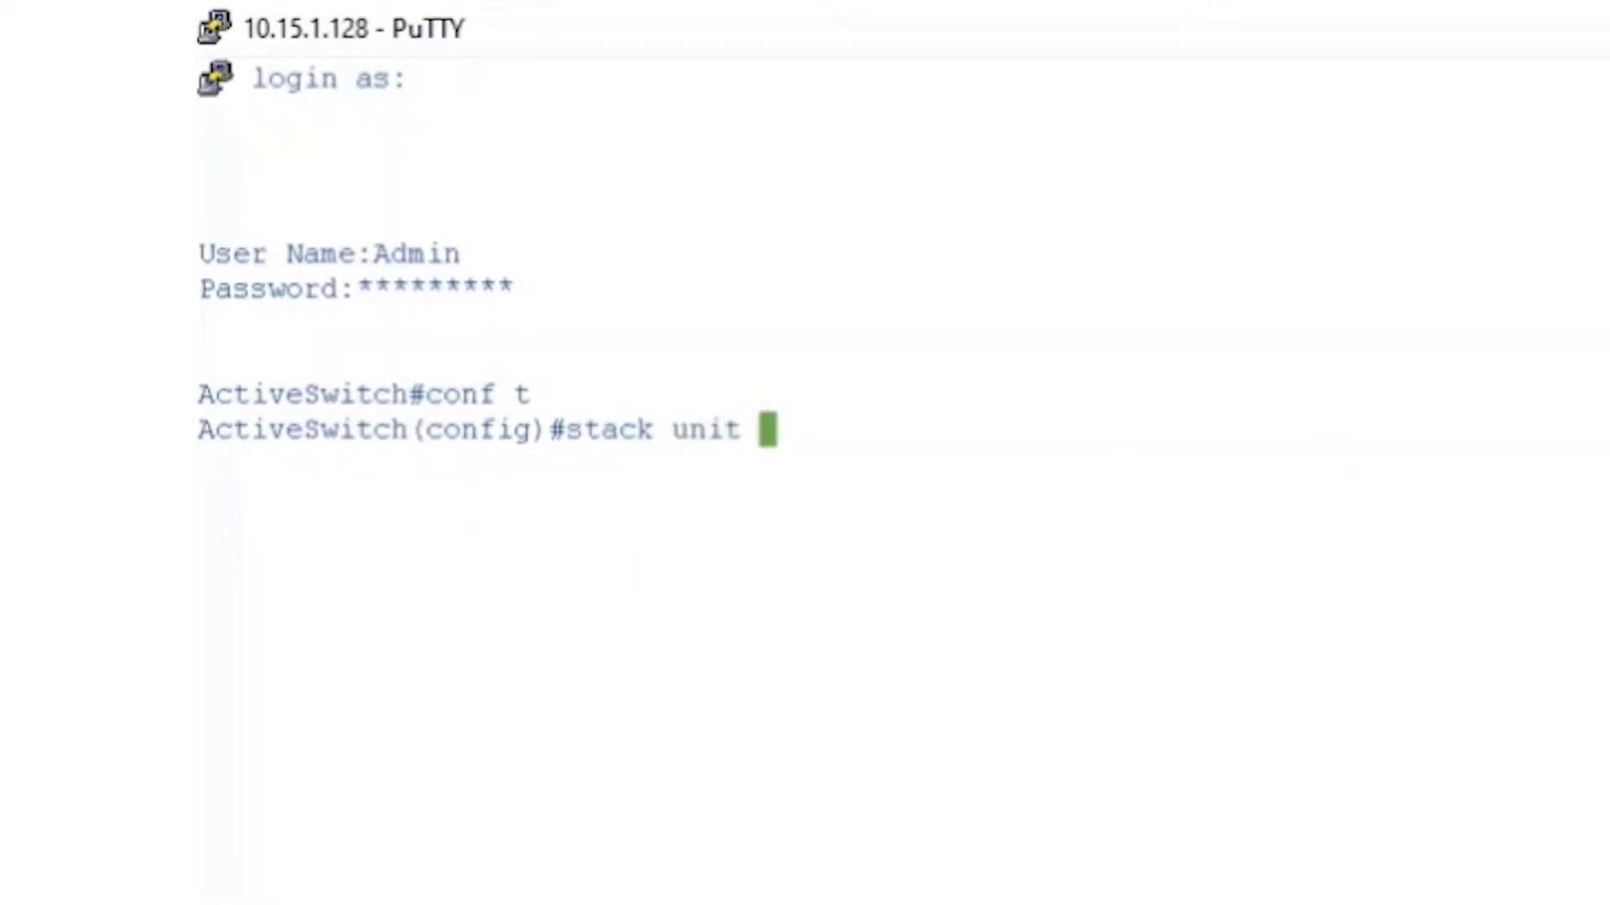
key("Return")
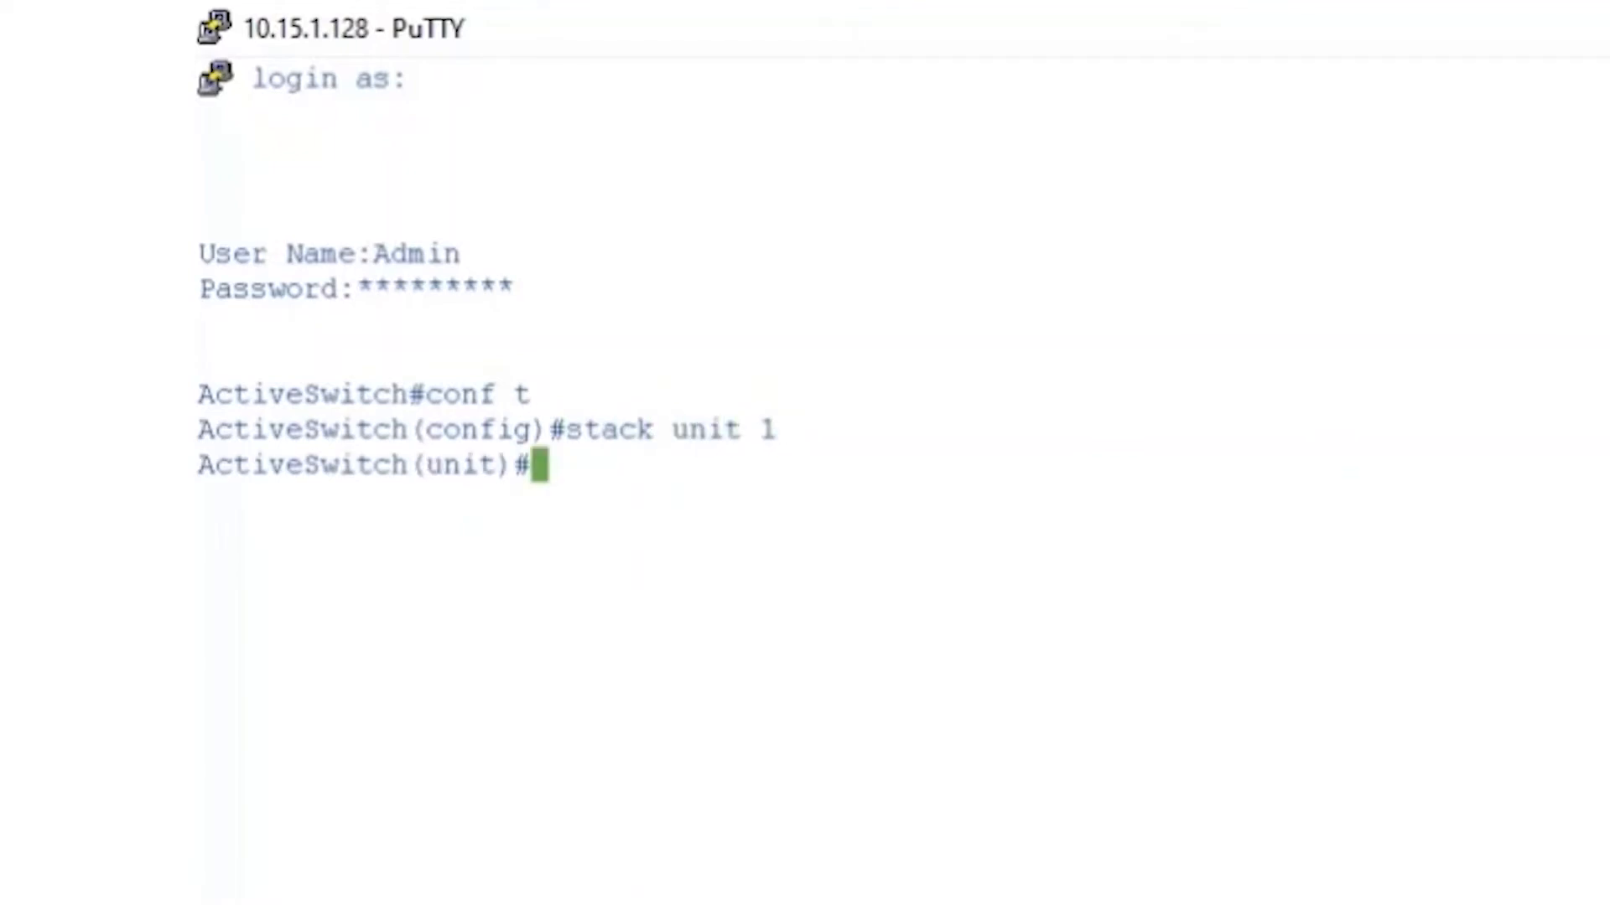
- Assign stack unit 1 the stack links te1-2 with unit-id 1
type("stack configuration links te1-2")
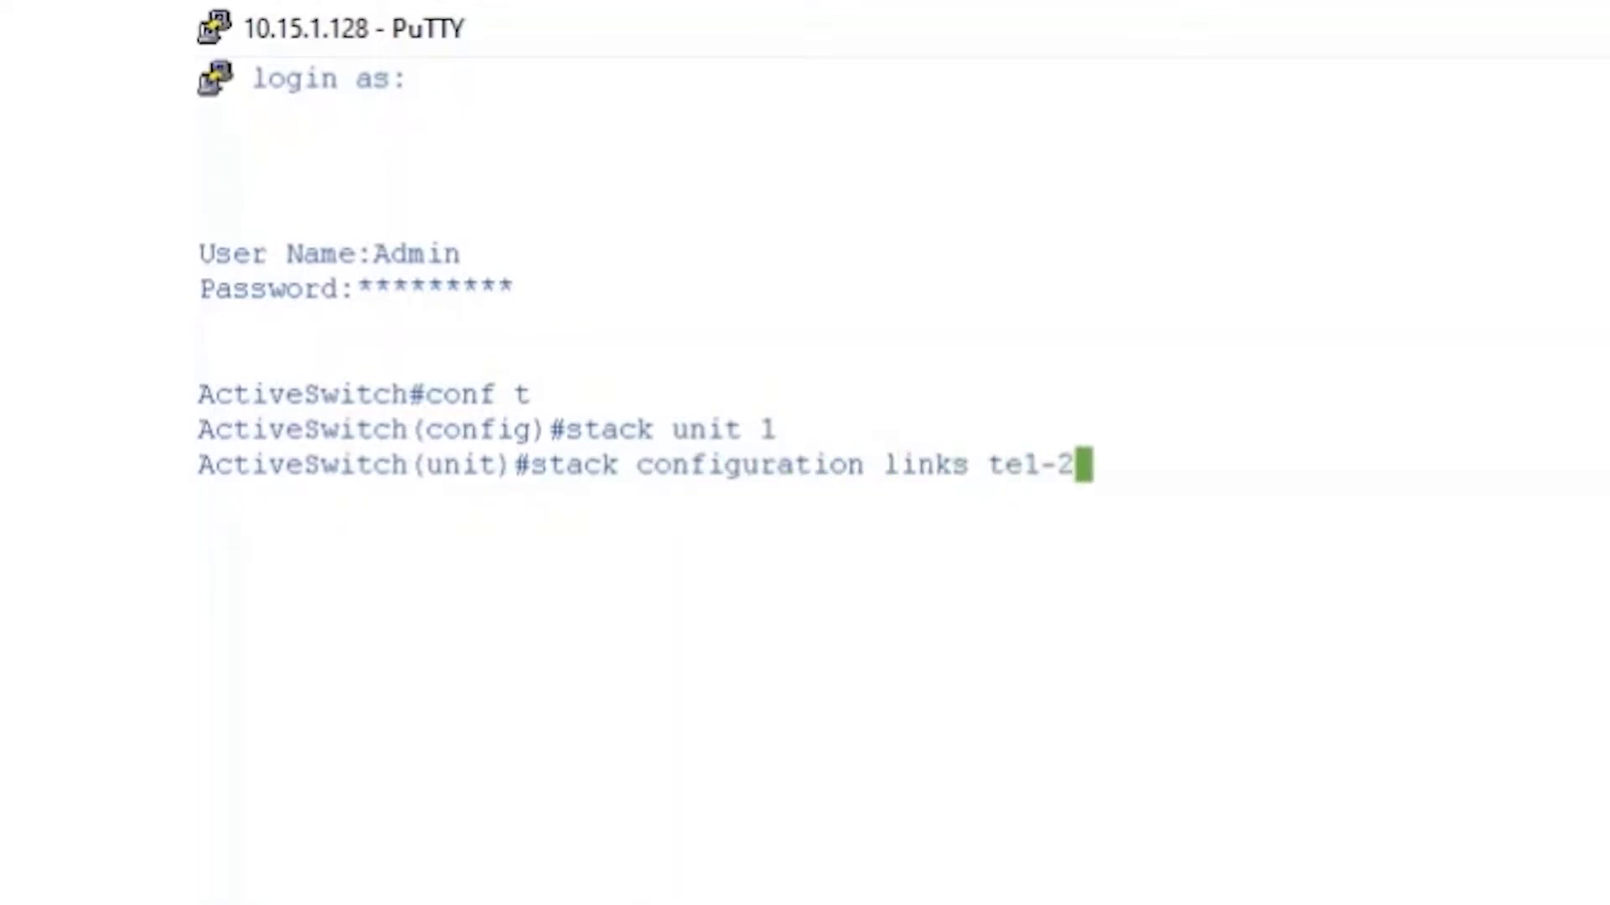
type("unit-id")
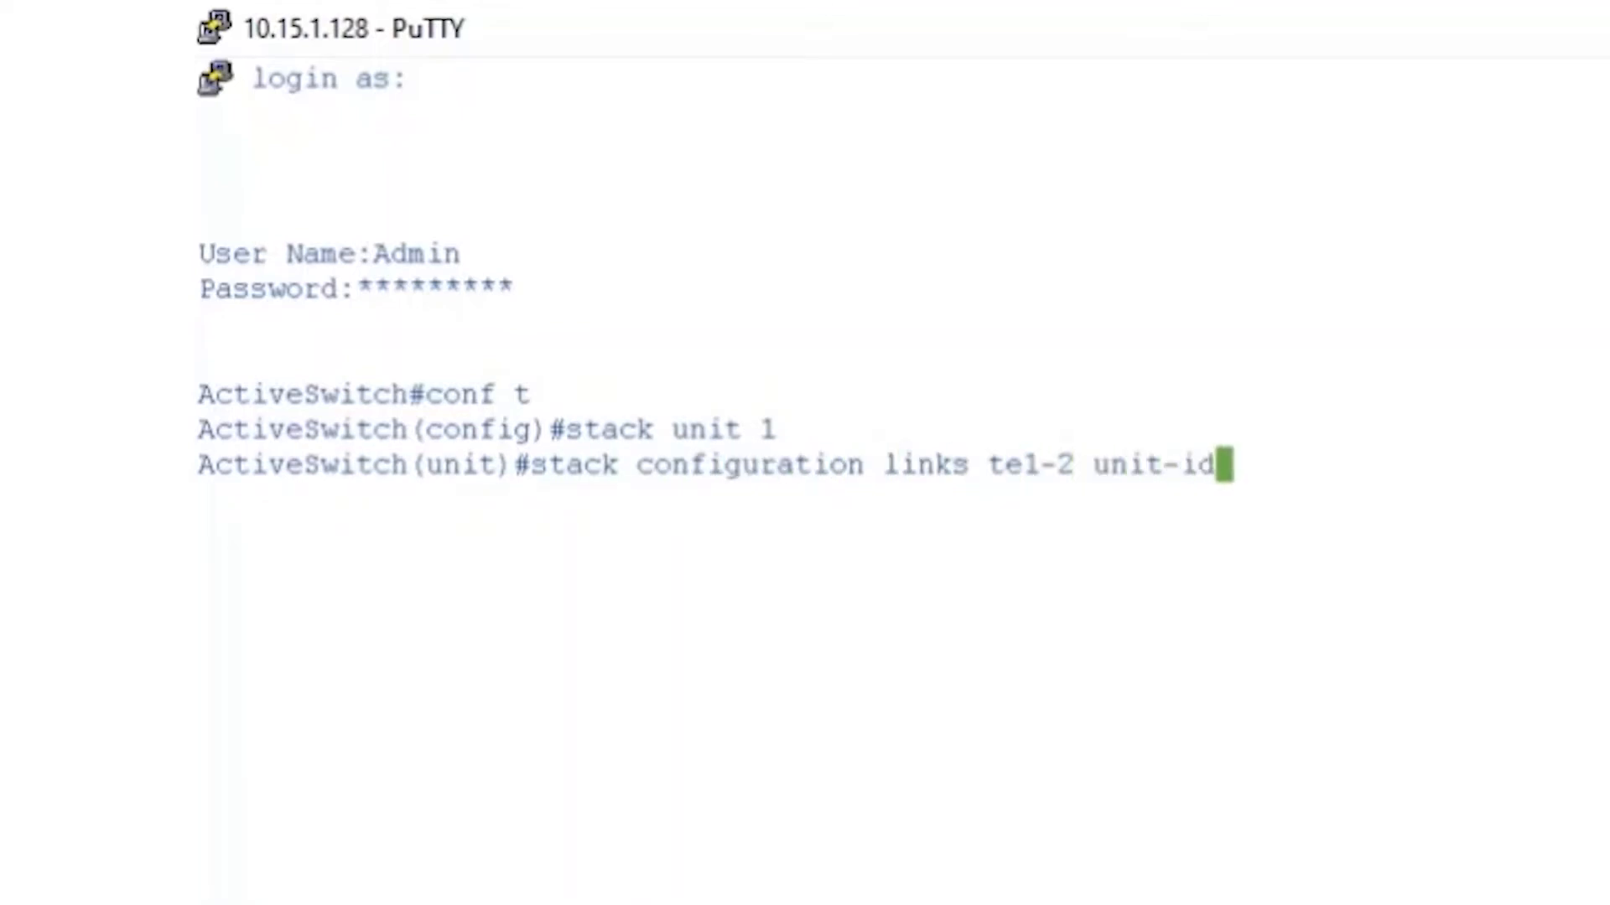
type("1")
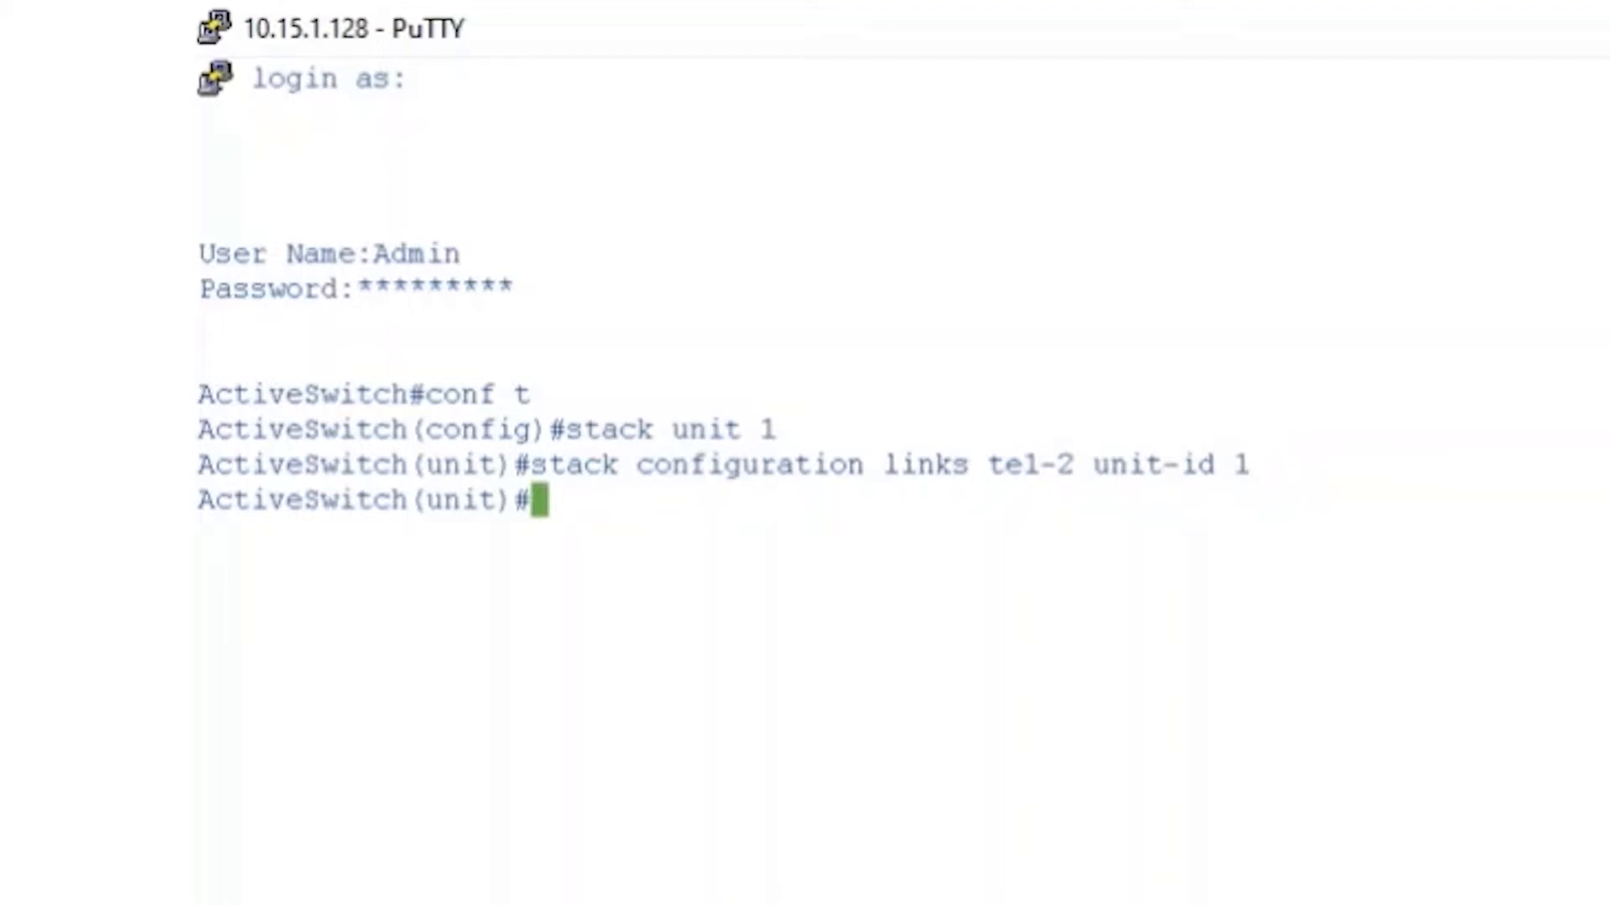
- Leave config mode, save running config to startup (copy run start), and reload the switch
type("exit")
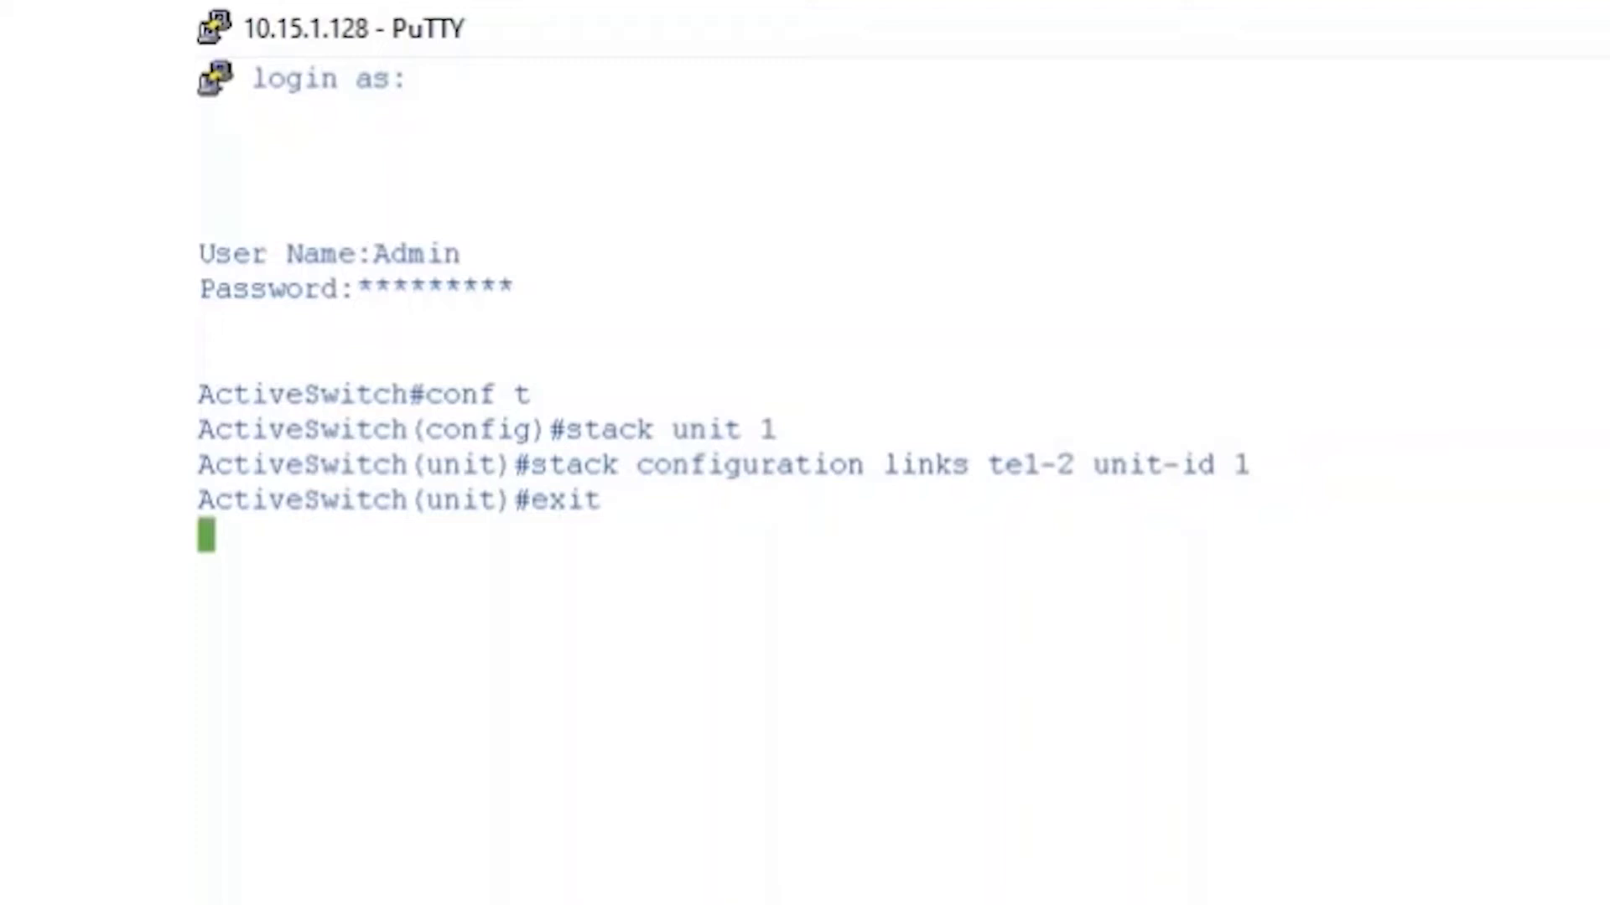
type("copy")
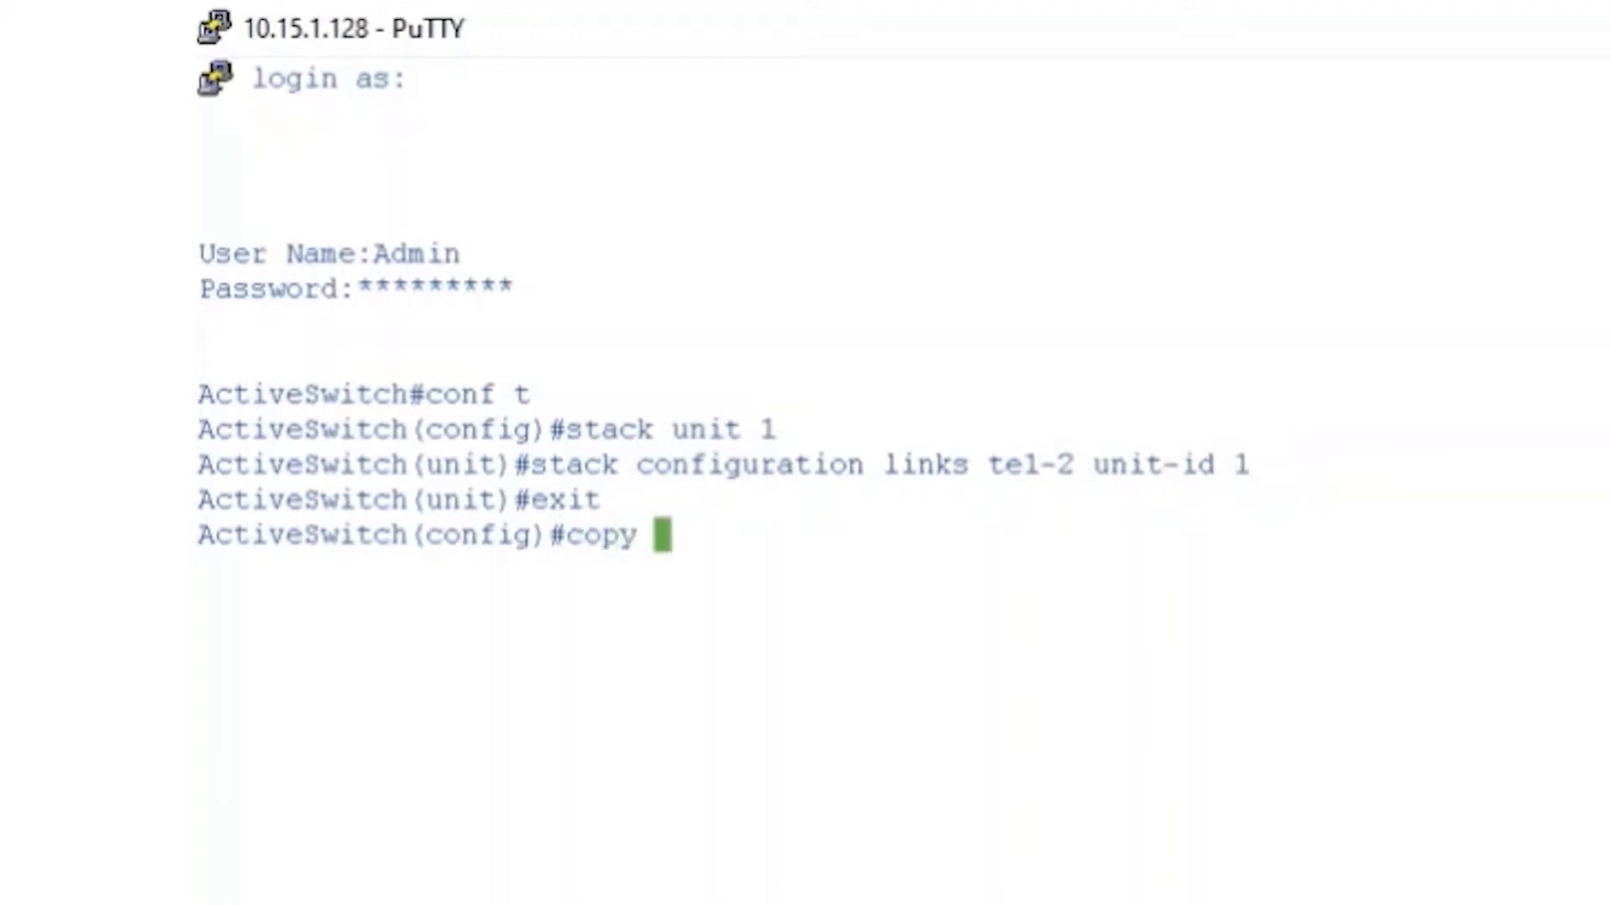
type("run start")
type("e")
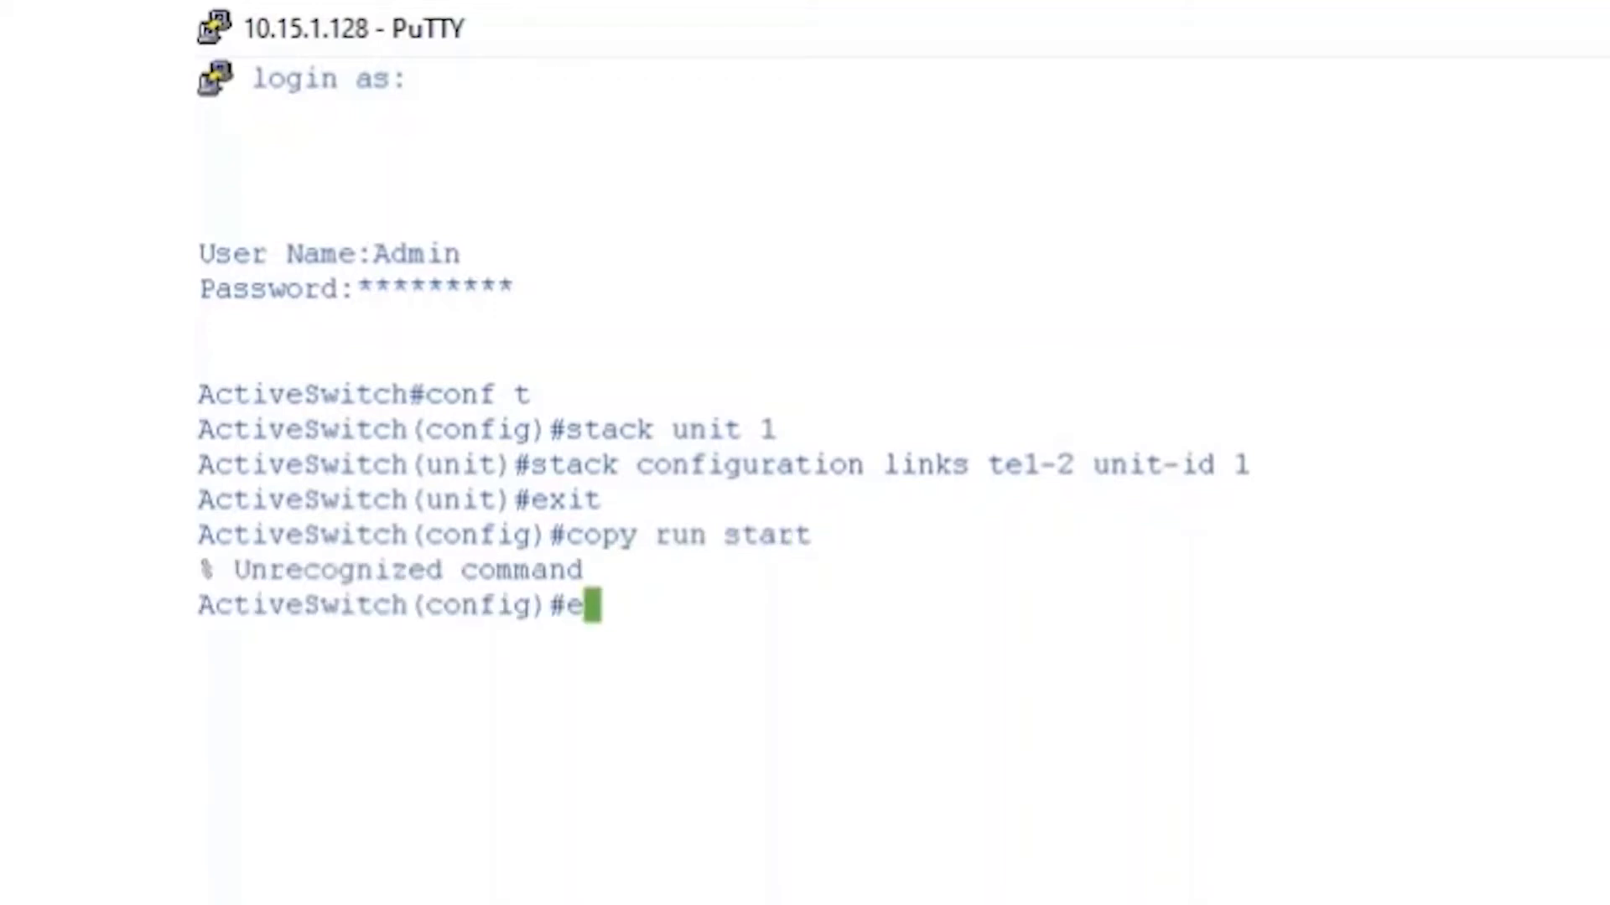
type("xit")
type("copy run start")
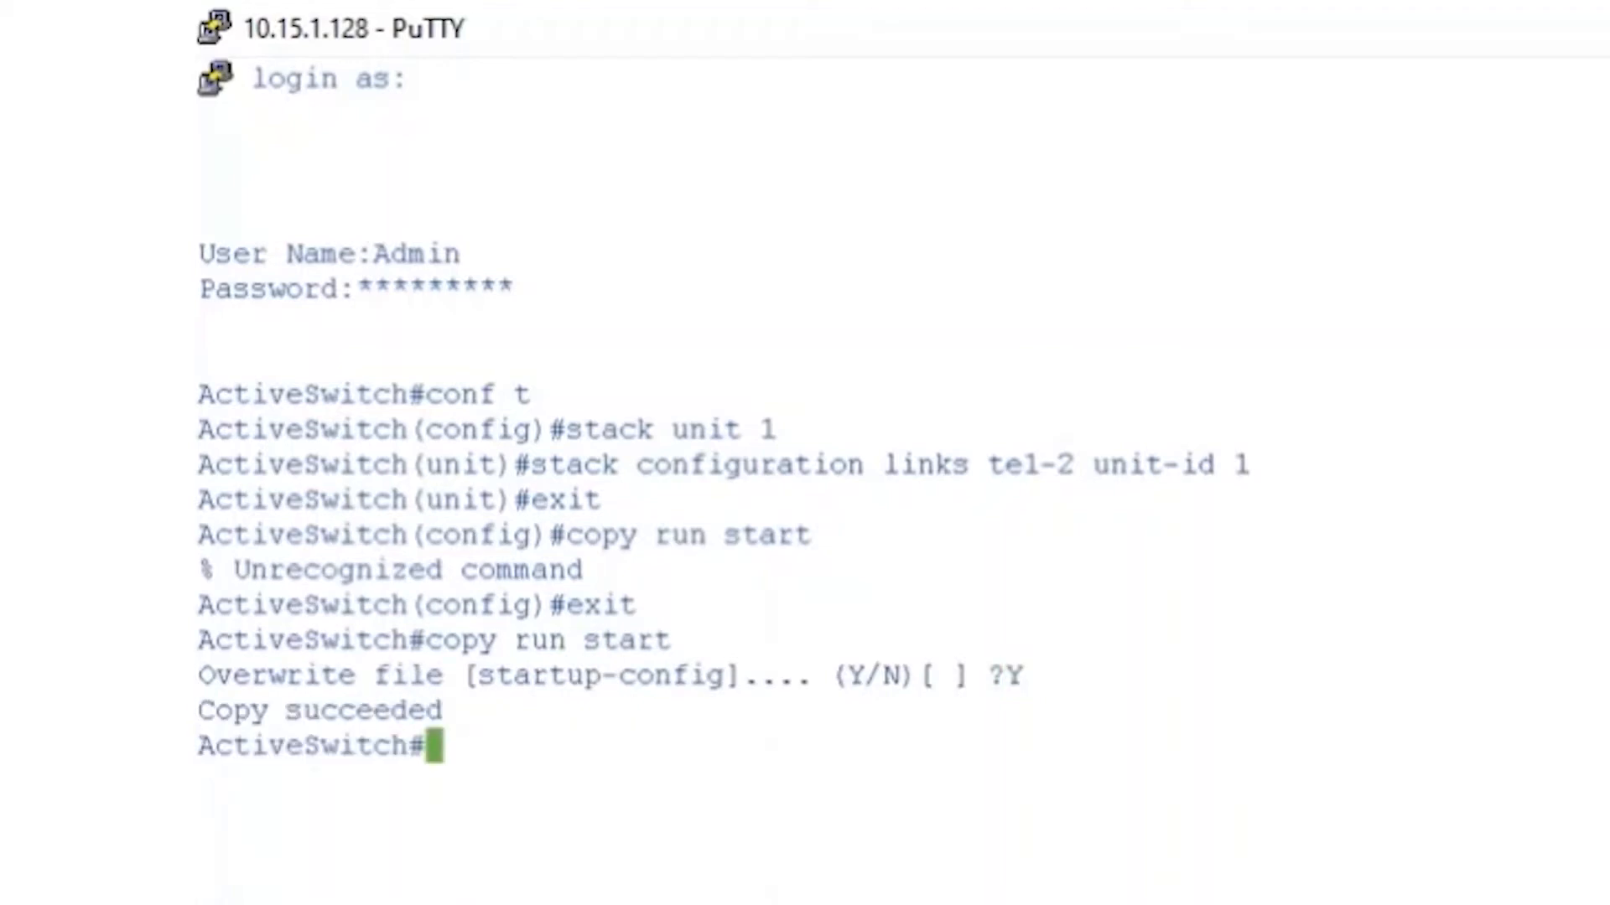
type("reload")
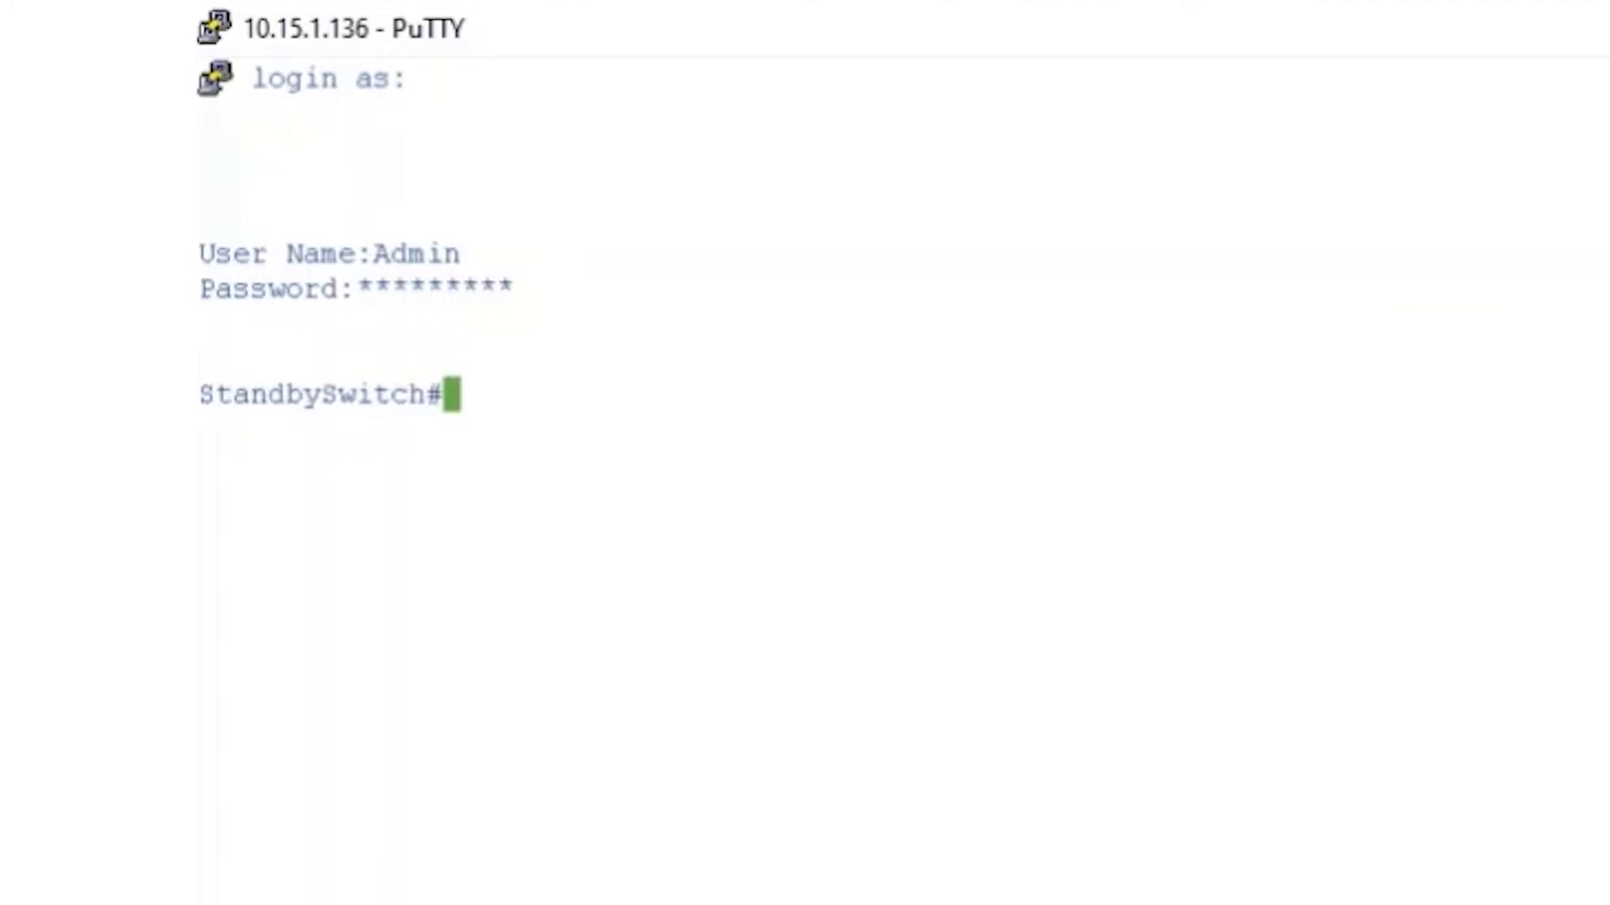
- On the standby switch, give stack unit 1 links te1-2 with unit-id 2 and return to privileged mode
type("conf t")
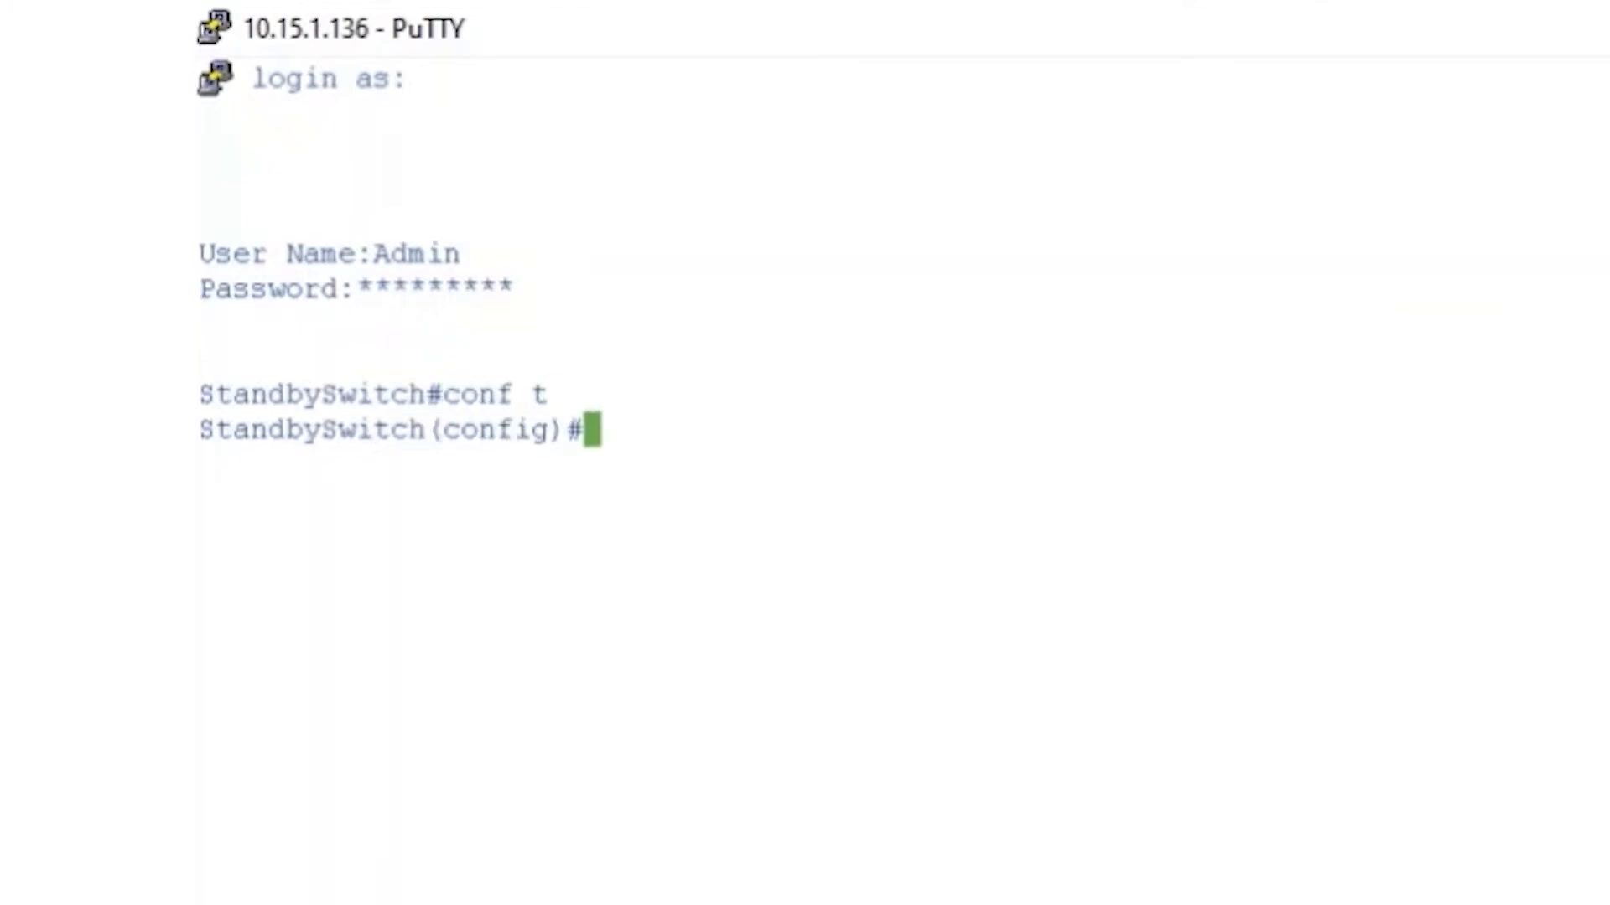
type("stack unit 1")
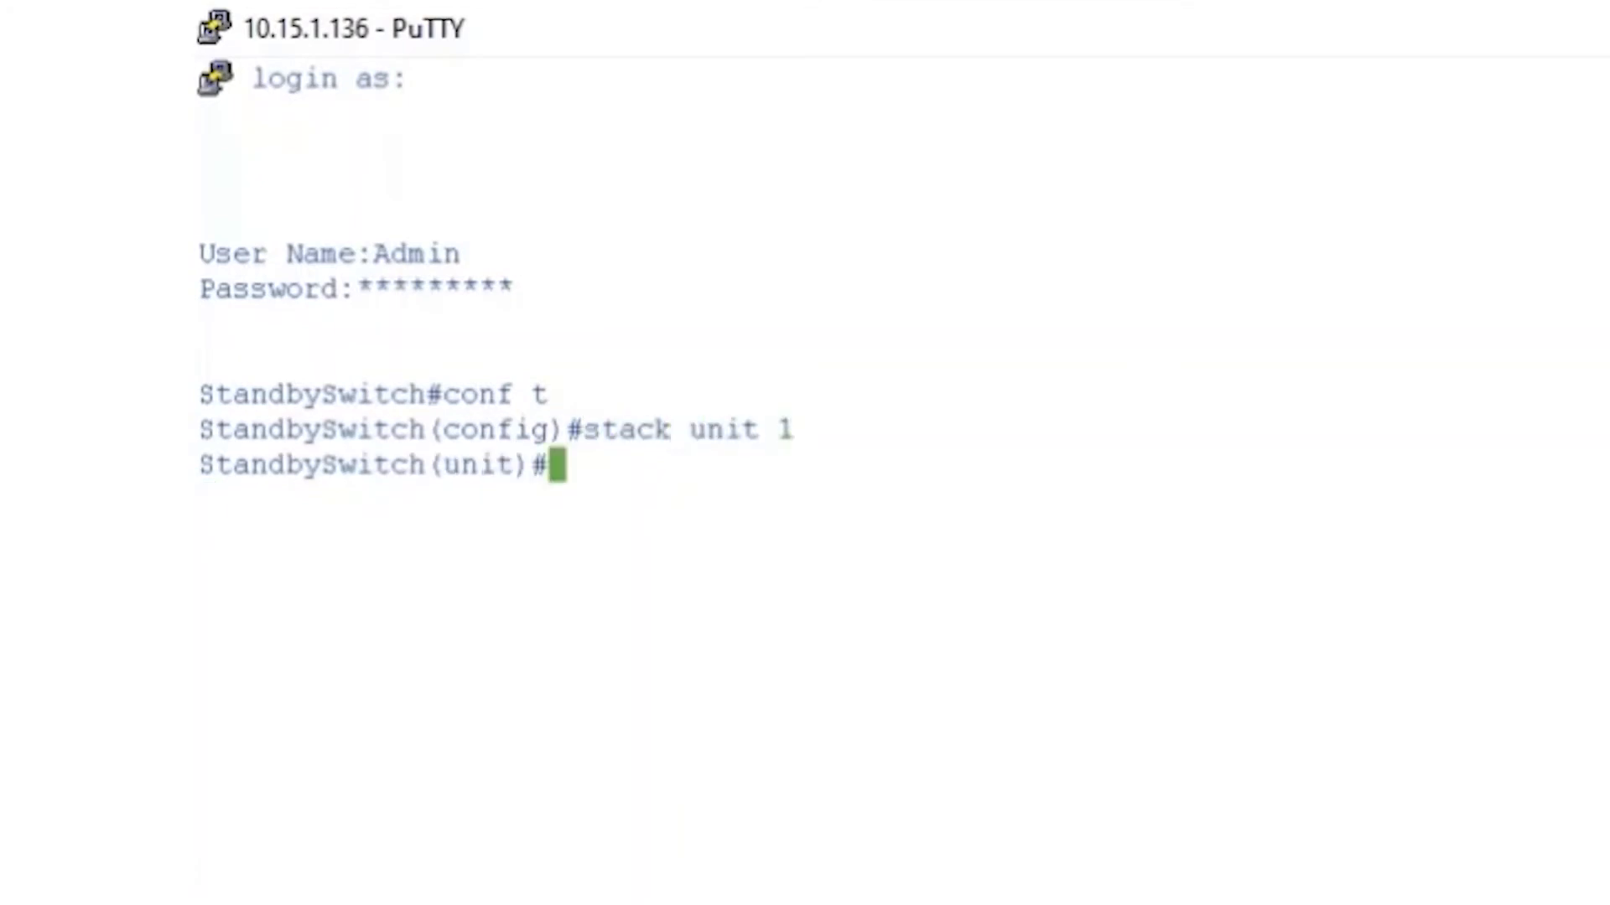
type("stack configuration links te1-2")
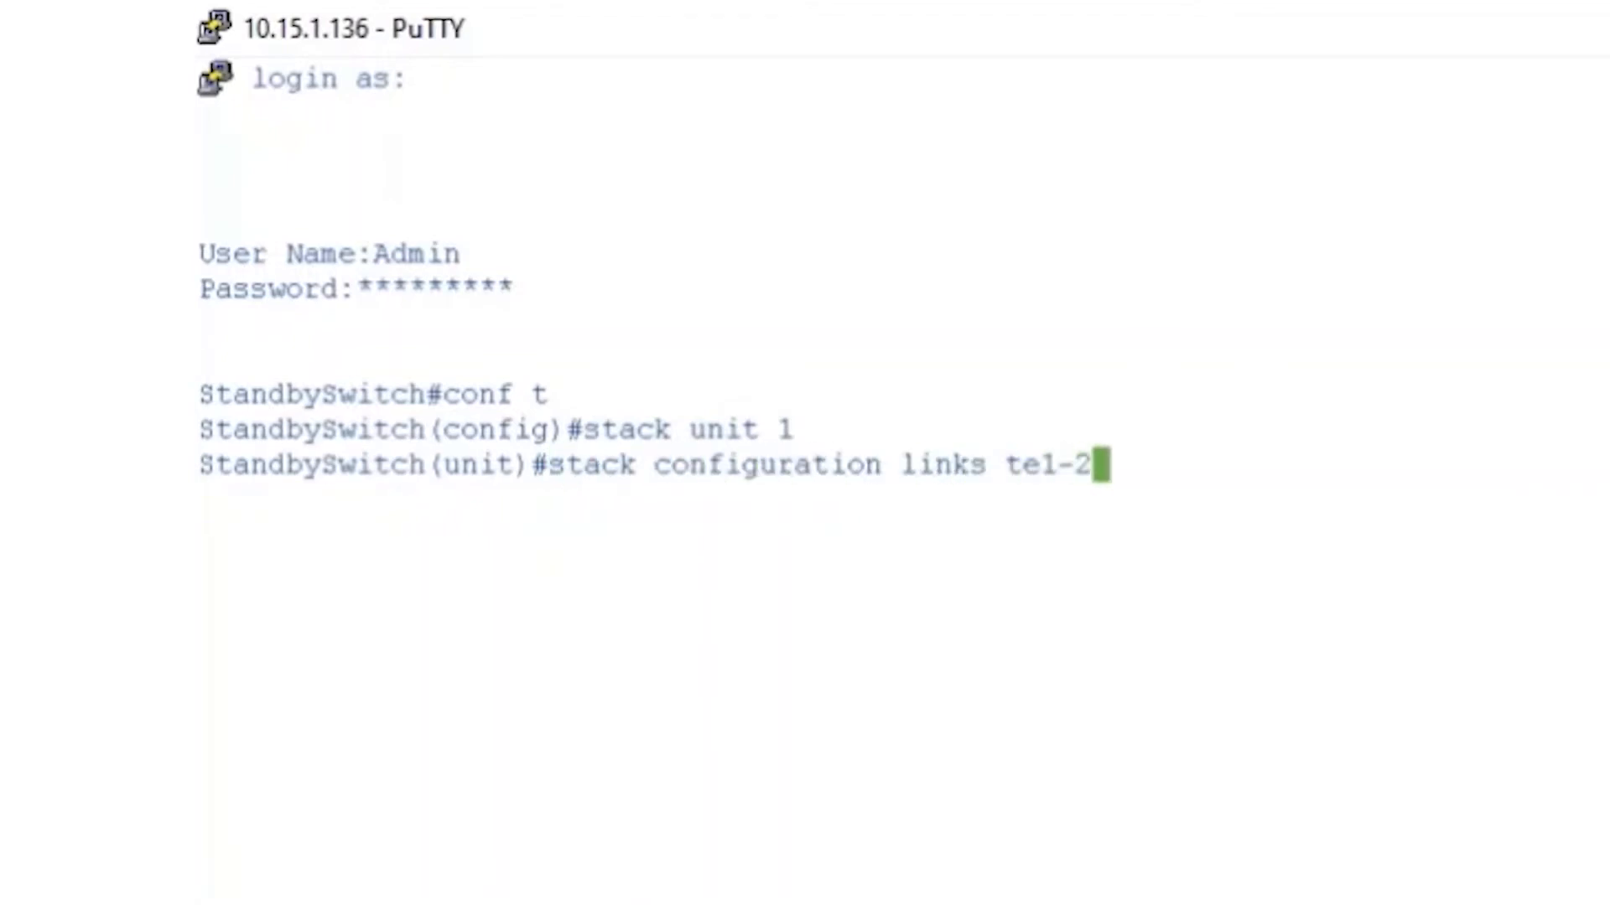
type("unit-id 2")
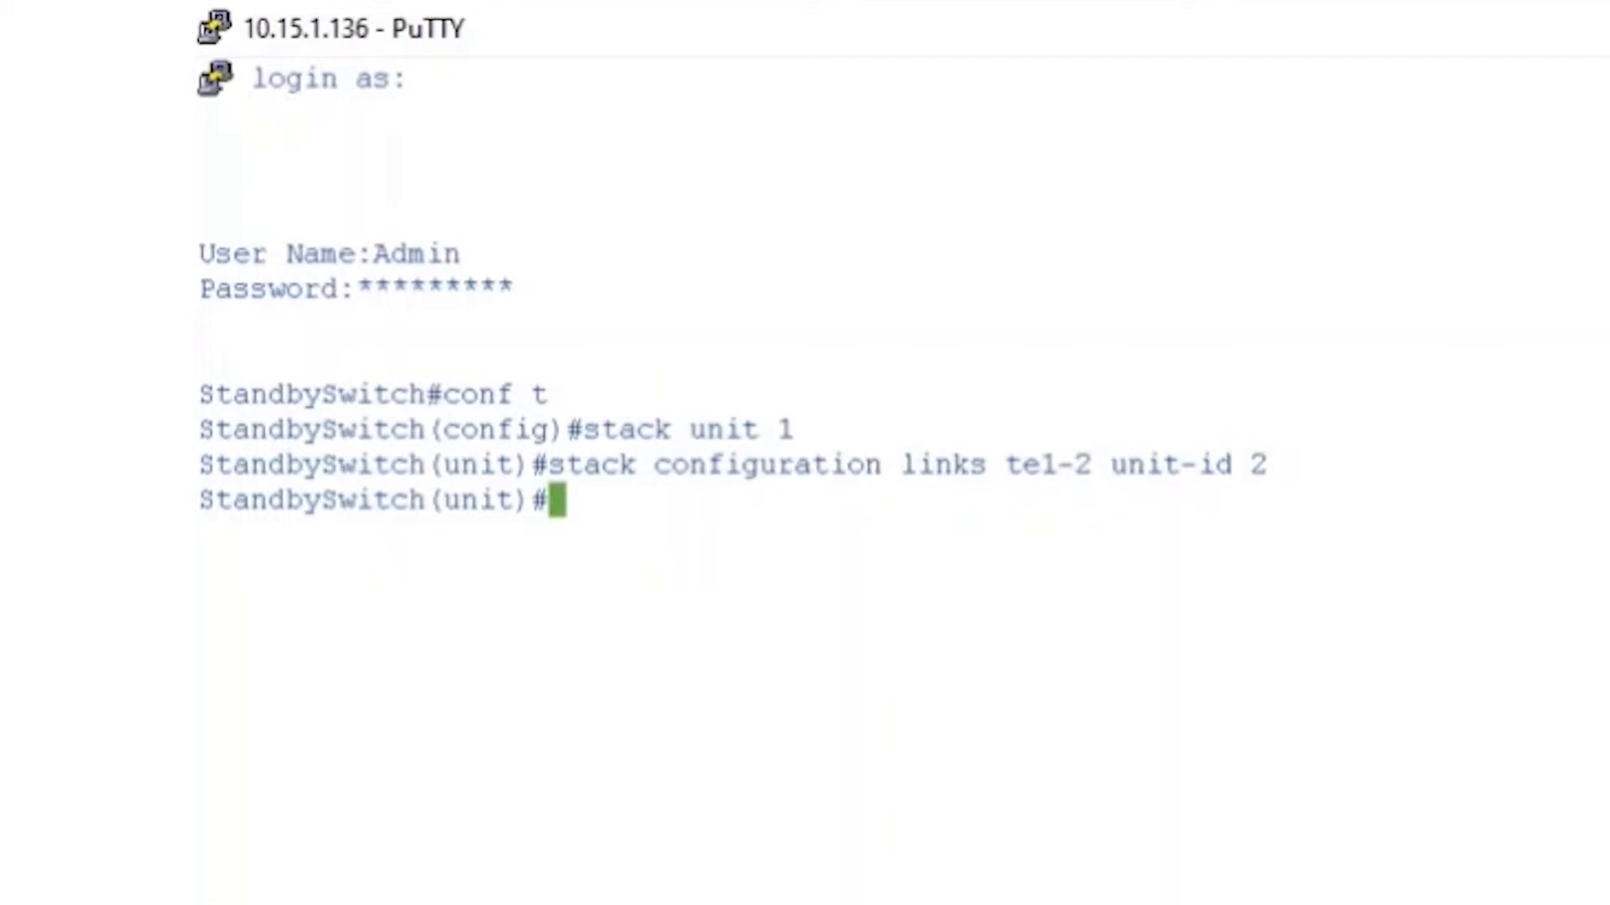
type("end")
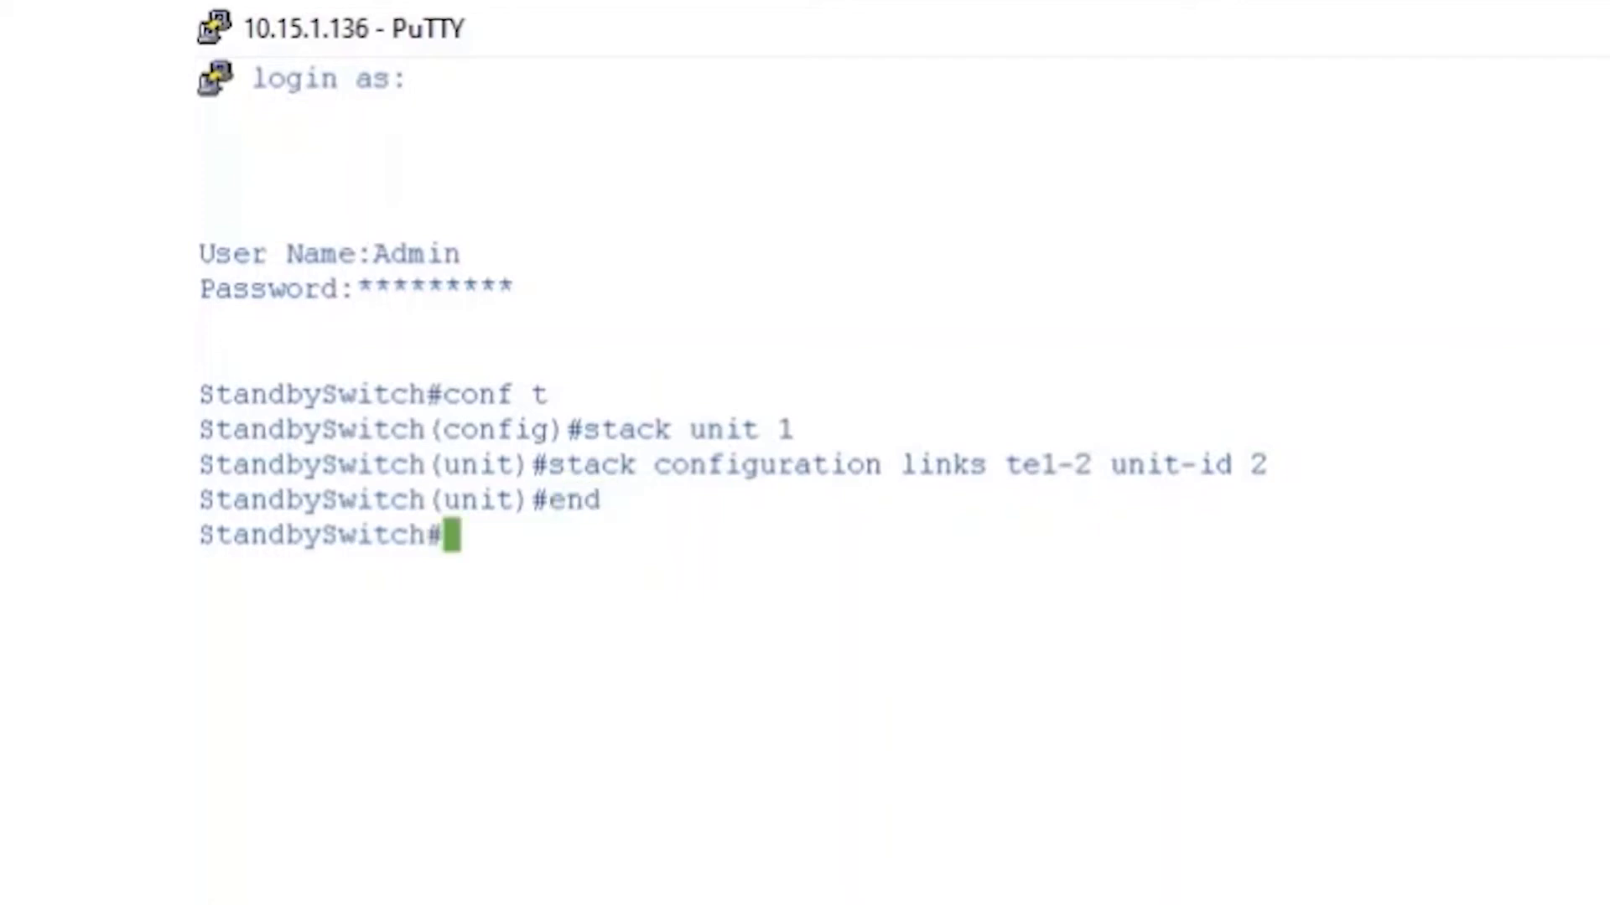
type("copy run")
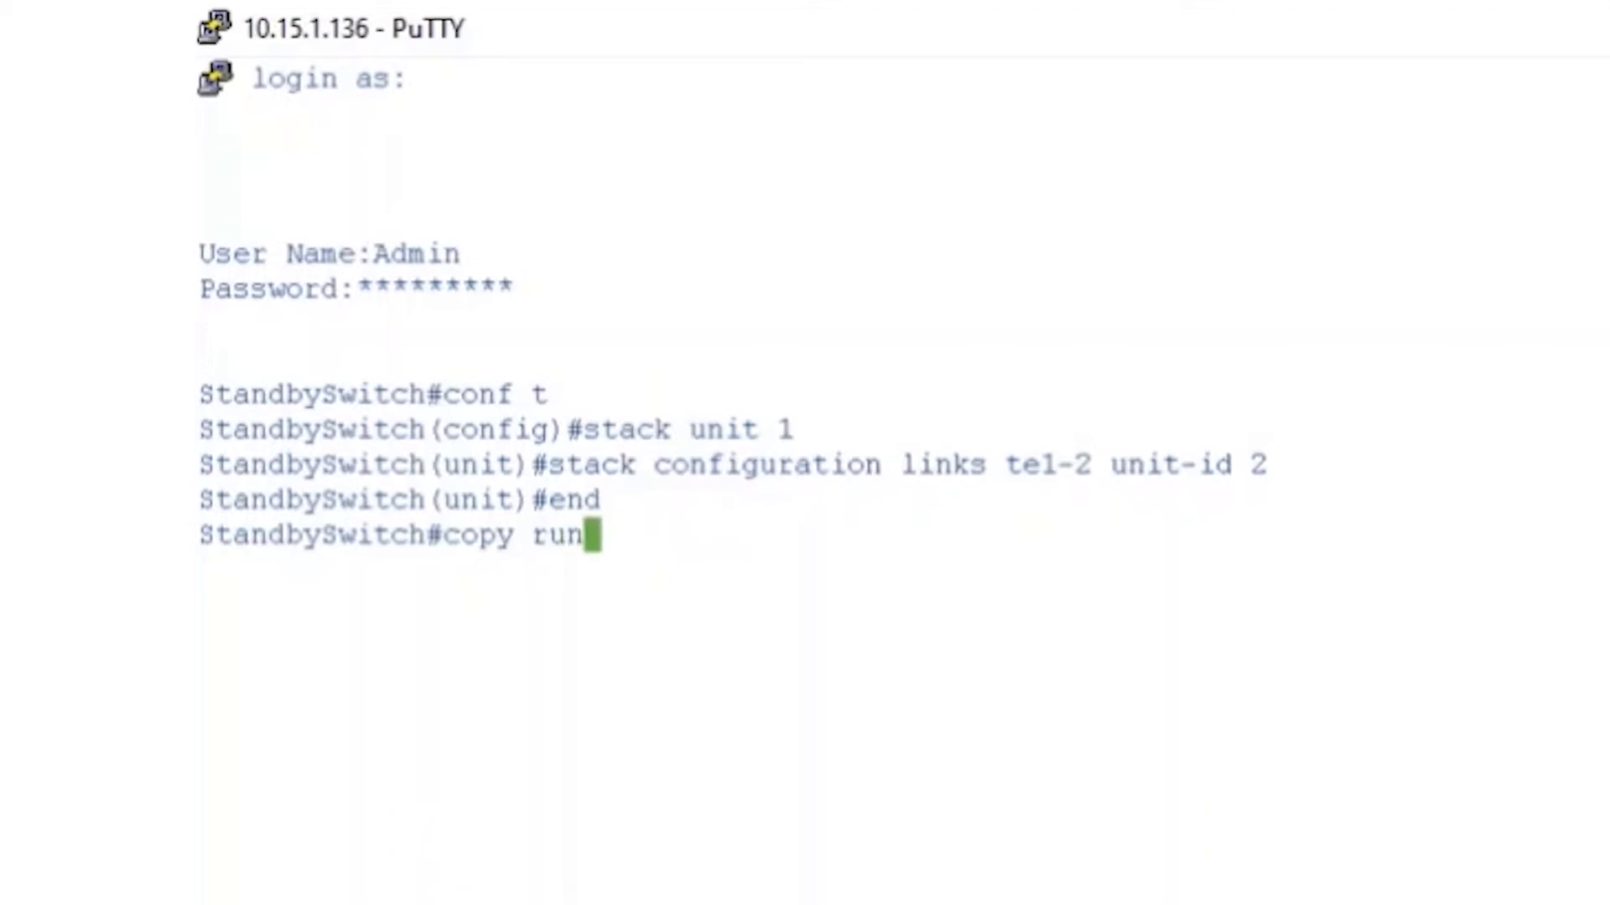
- Save the standby switch's running config to startup-config and reload it
type("start")
type("Y")
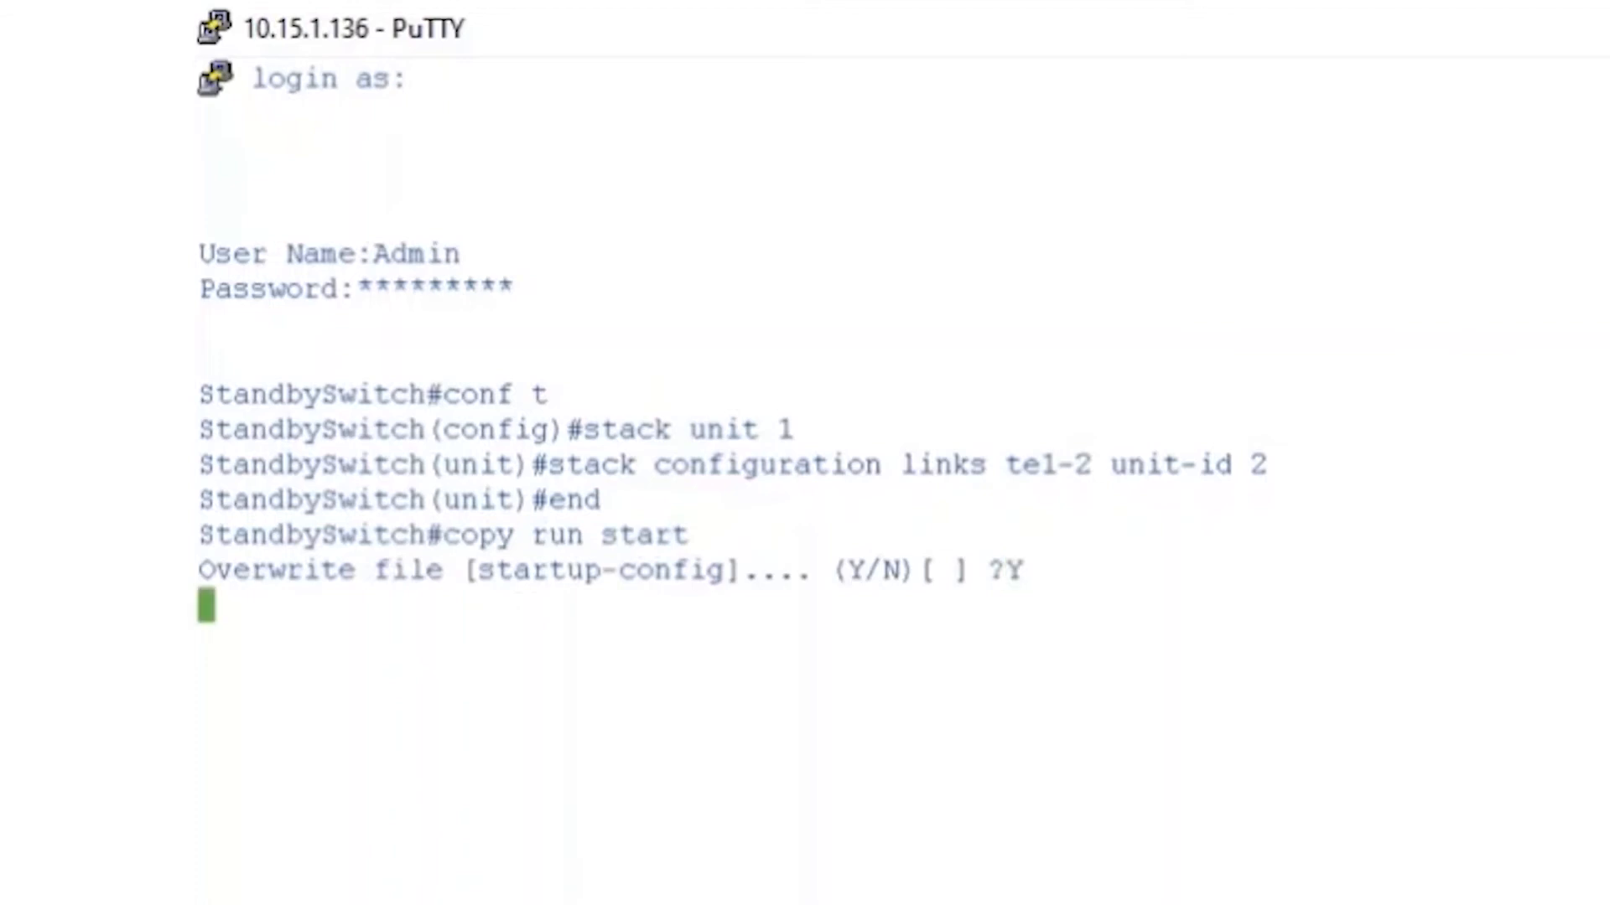
type("re")
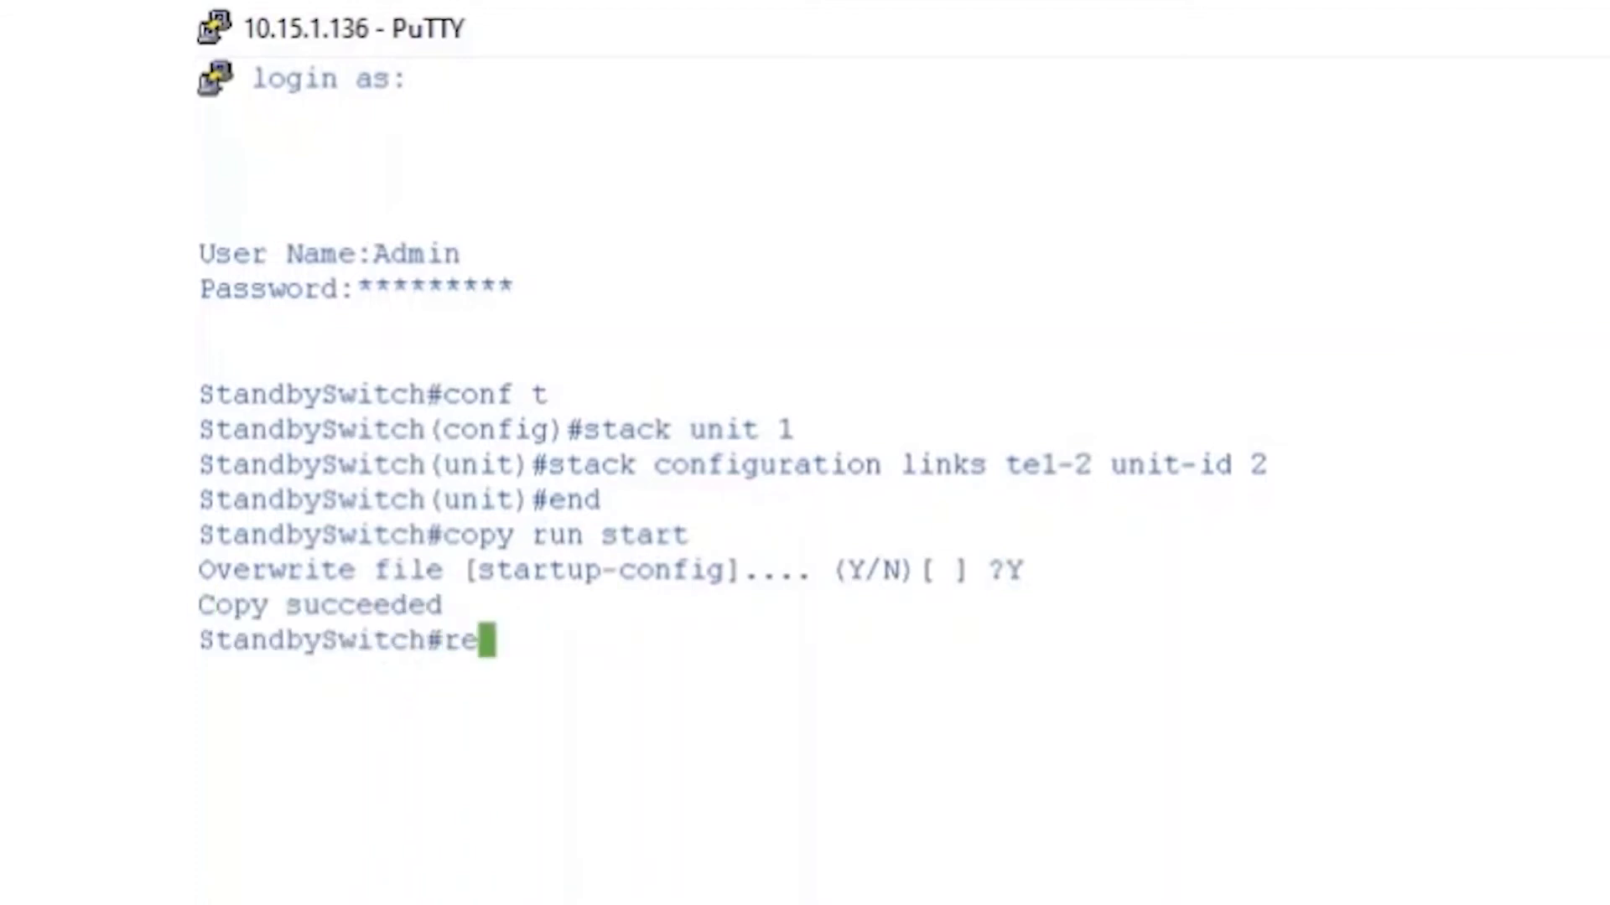
type("load")
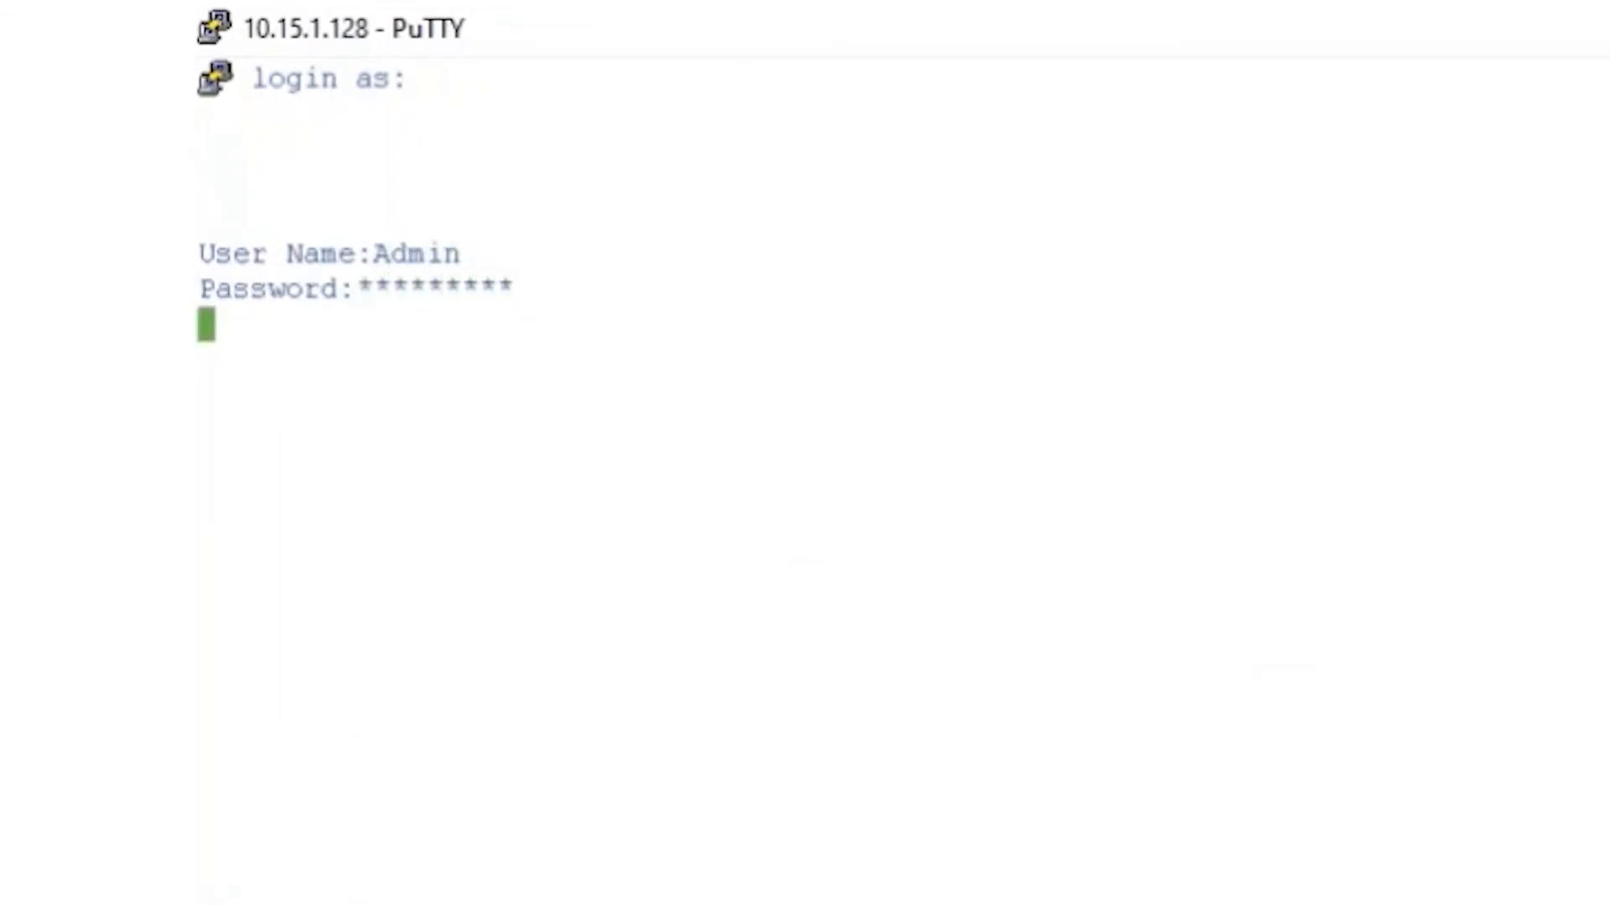
- Run show stack to confirm unit 1 active and unit 2 standby, then show stack config
type("show stack")
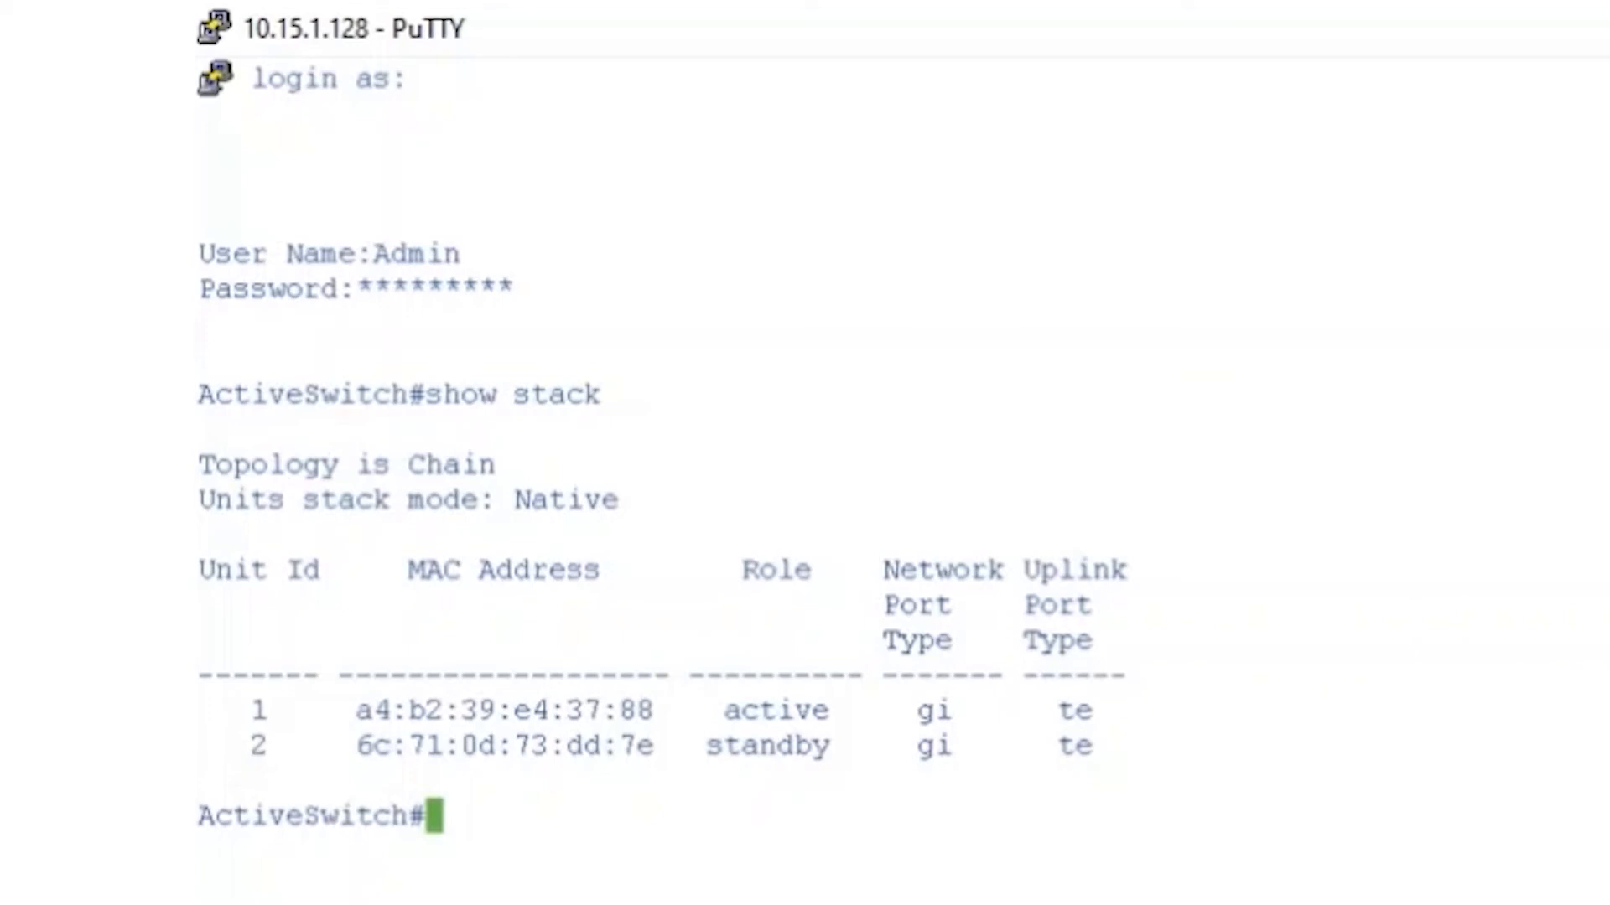
type("show stac")
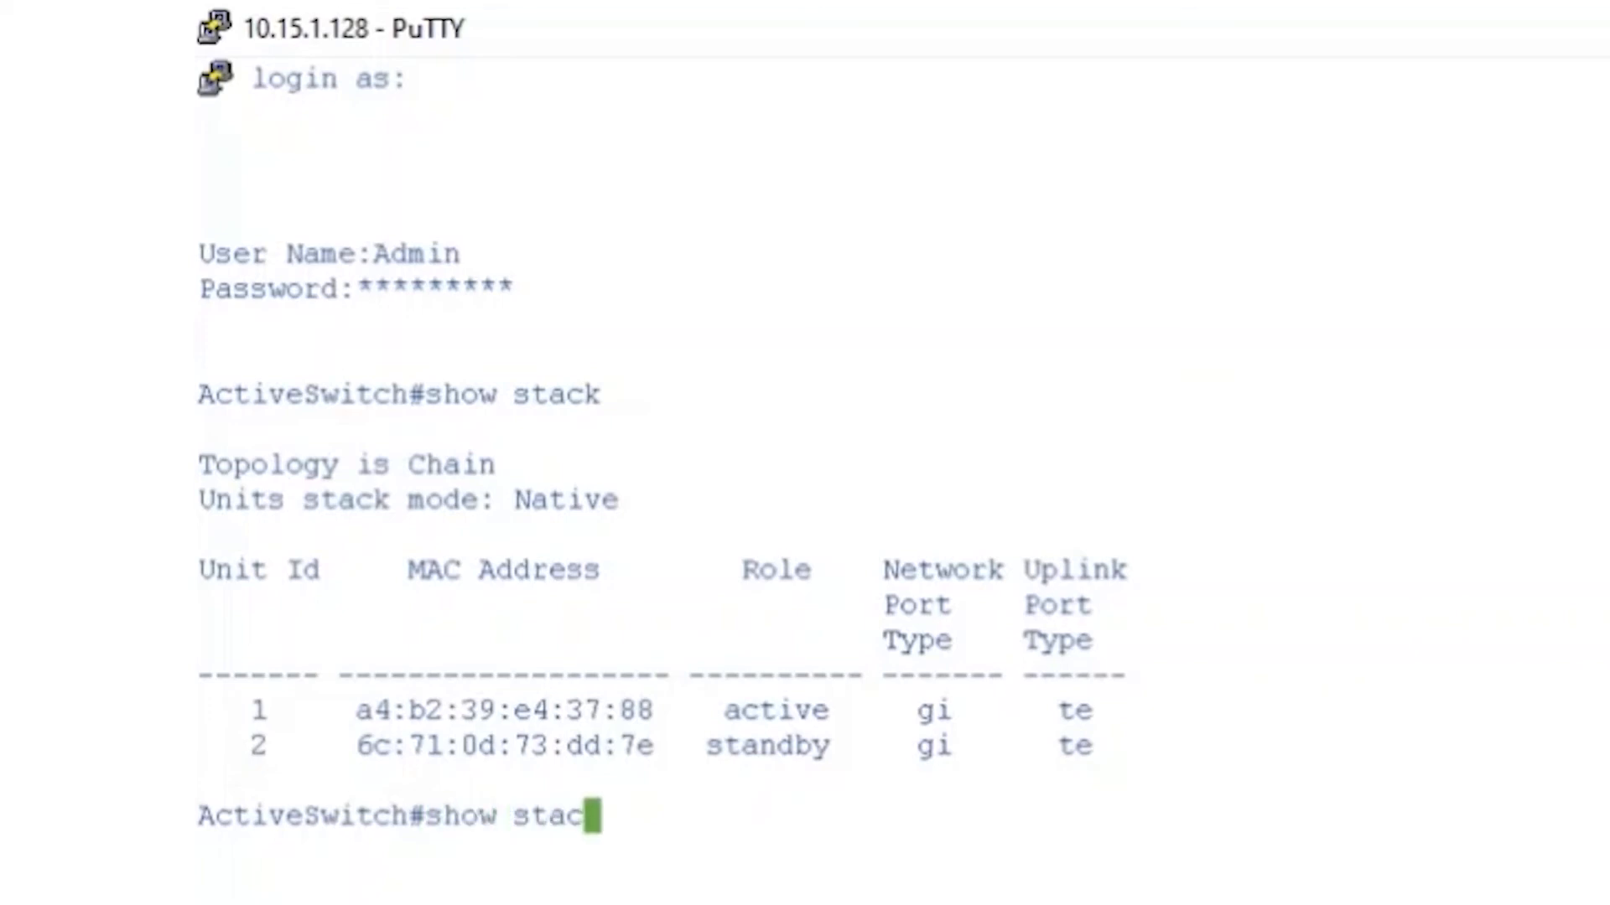
type("k config")
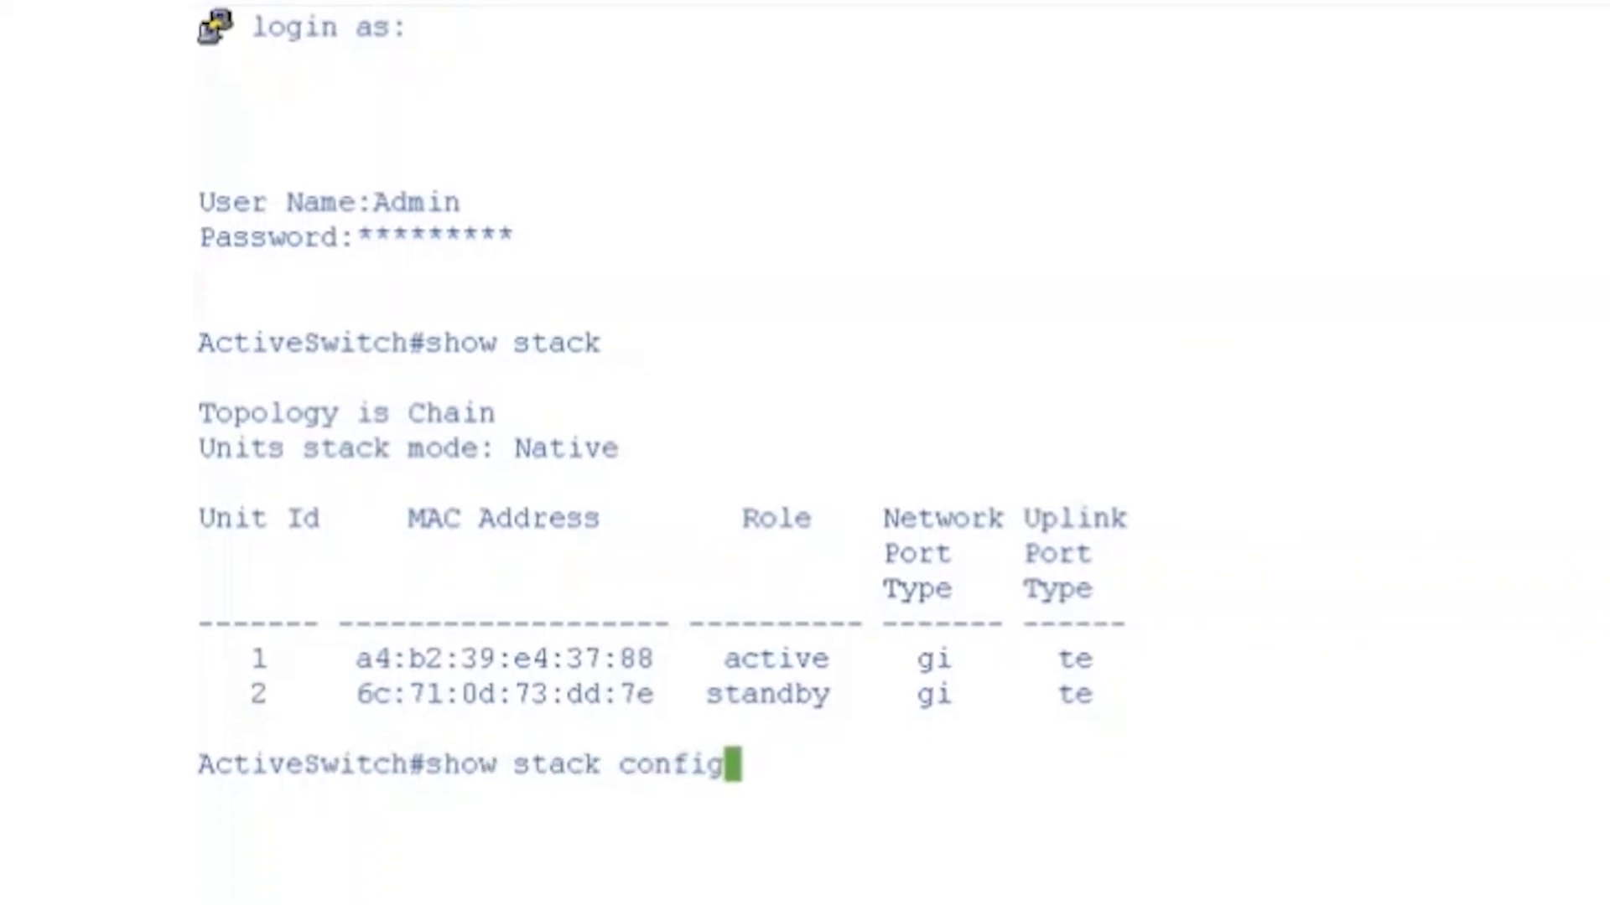